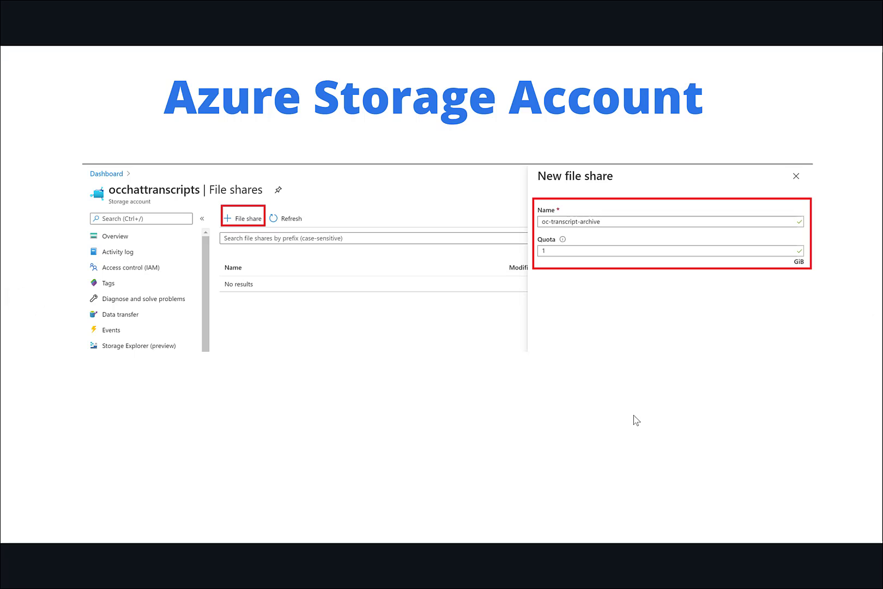
pyautogui.moveTo(754, 426)
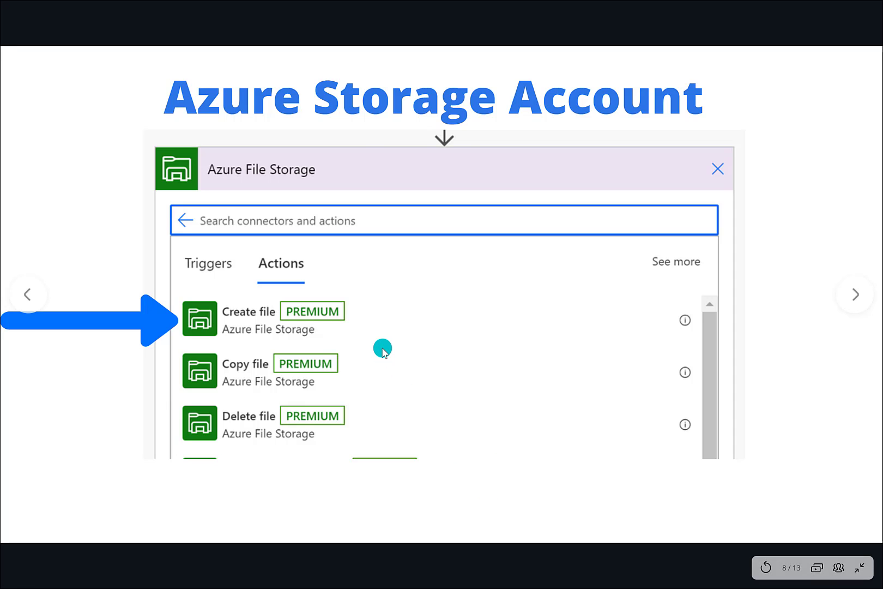
pyautogui.moveTo(805, 349)
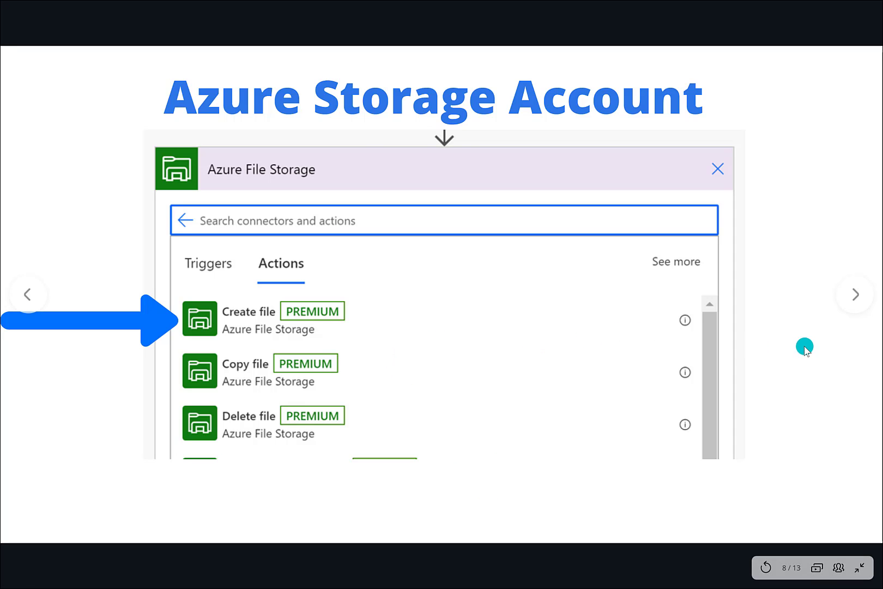
pyautogui.moveTo(807, 350)
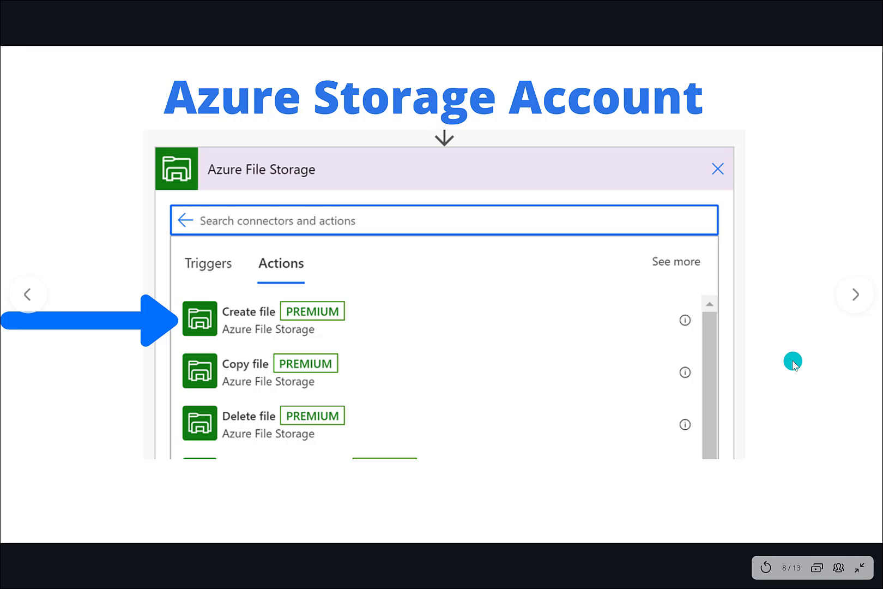
pyautogui.moveTo(802, 366)
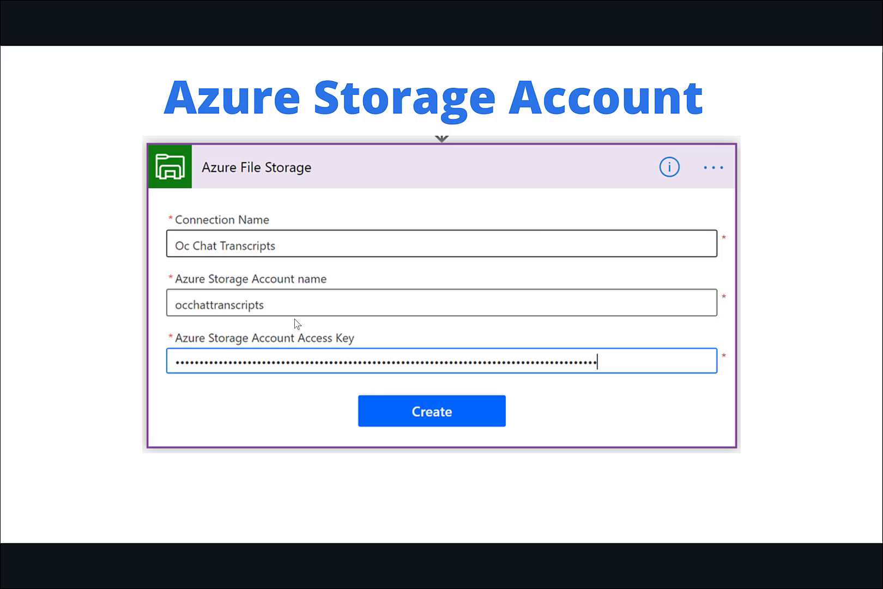
# Advance the slideshow to slide 10 showing the Create file action with folder path, GUID name and transcript content
pyautogui.click(336, 375)
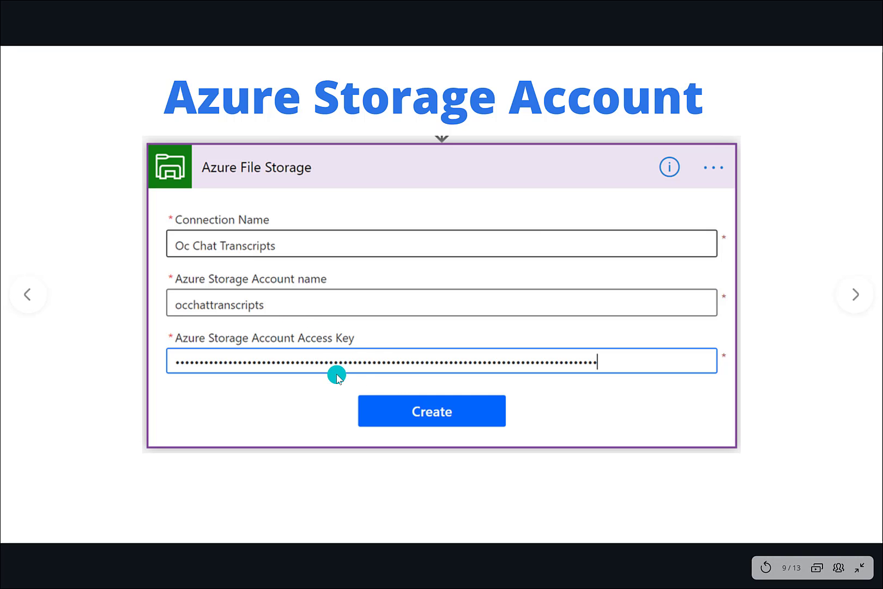
pyautogui.moveTo(302, 256)
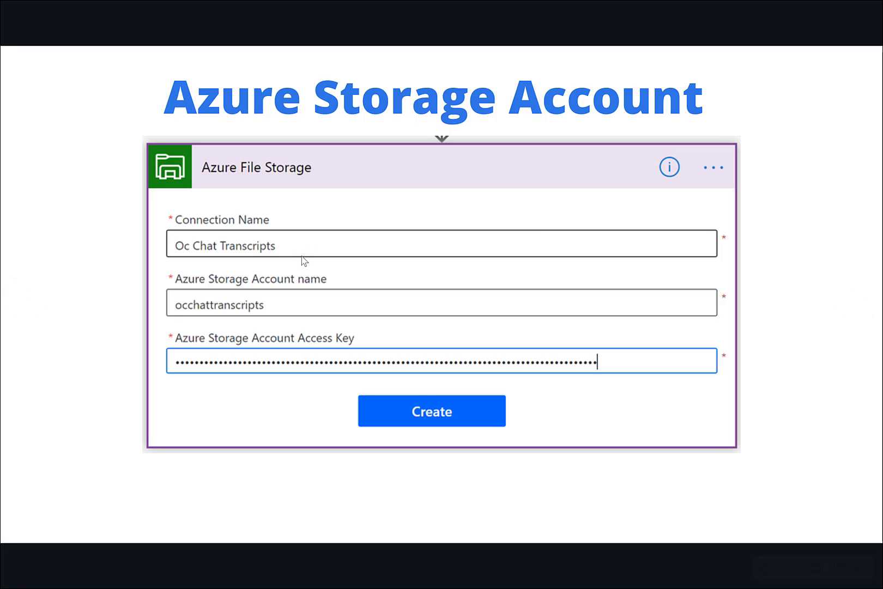
pyautogui.click(855, 294)
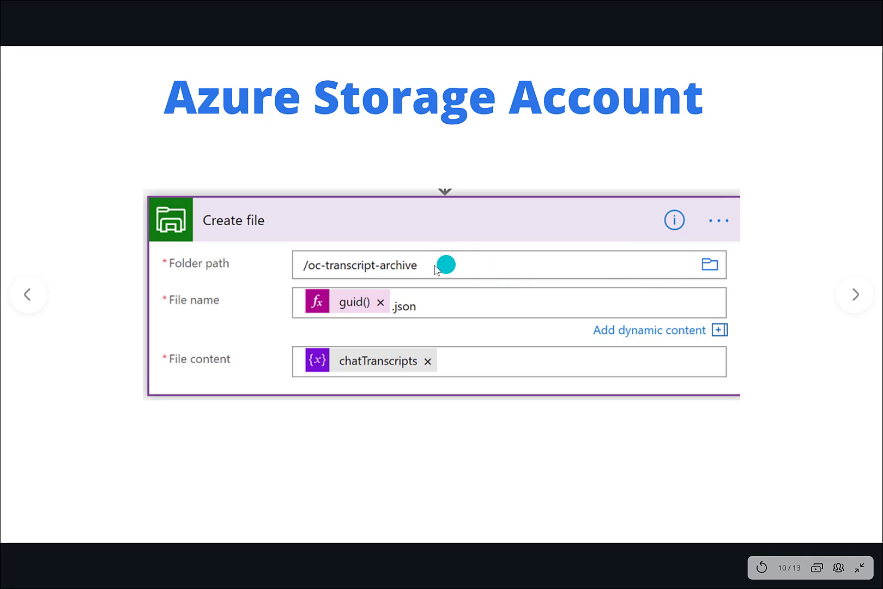
pyautogui.moveTo(443, 272)
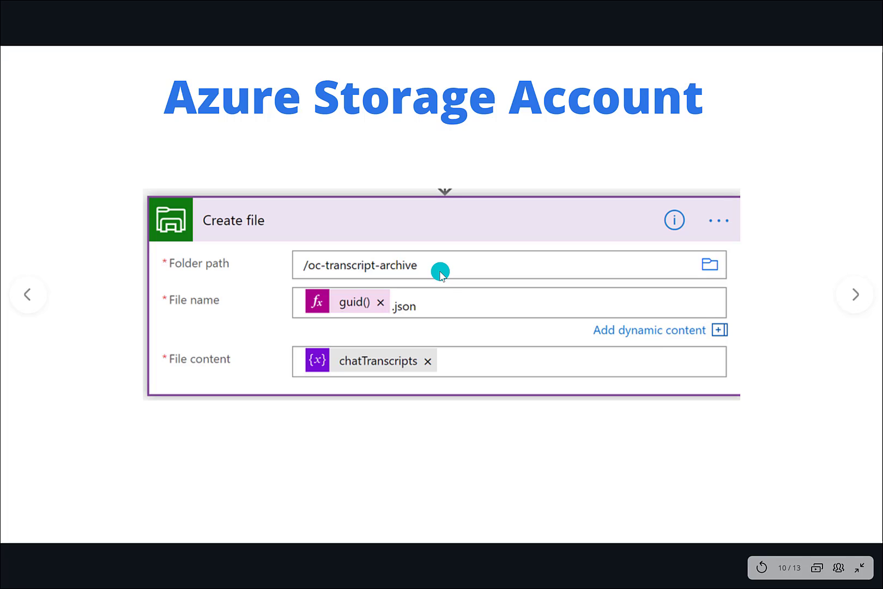
pyautogui.moveTo(454, 310)
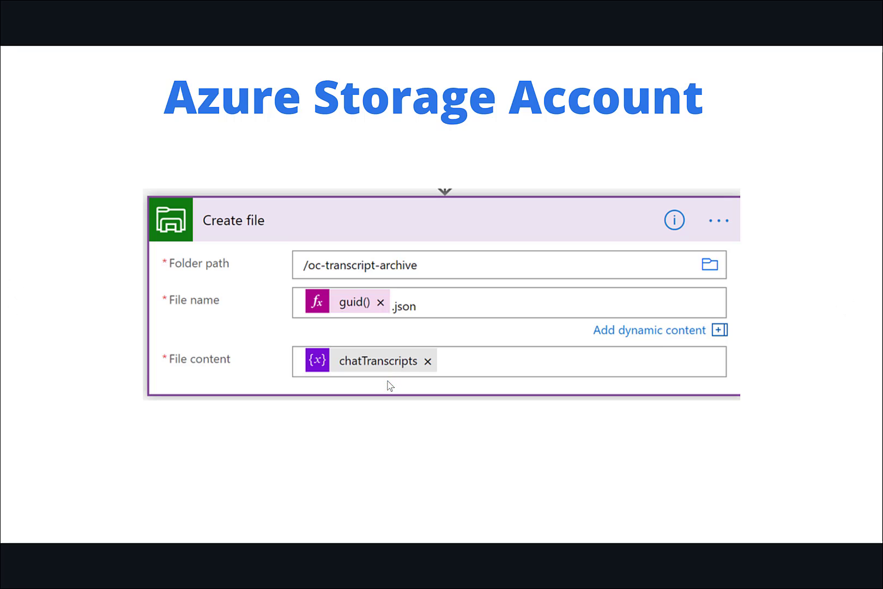
# Leave the slideshow for the Agent Dashboard and start the Let's Chat widget on the Tryit test page
pyautogui.click(858, 293)
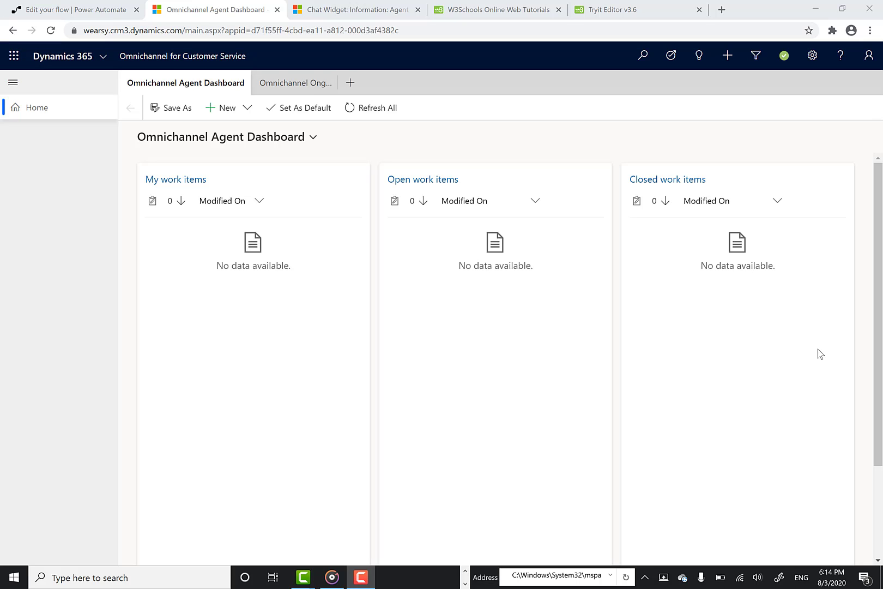
pyautogui.moveTo(776, 140)
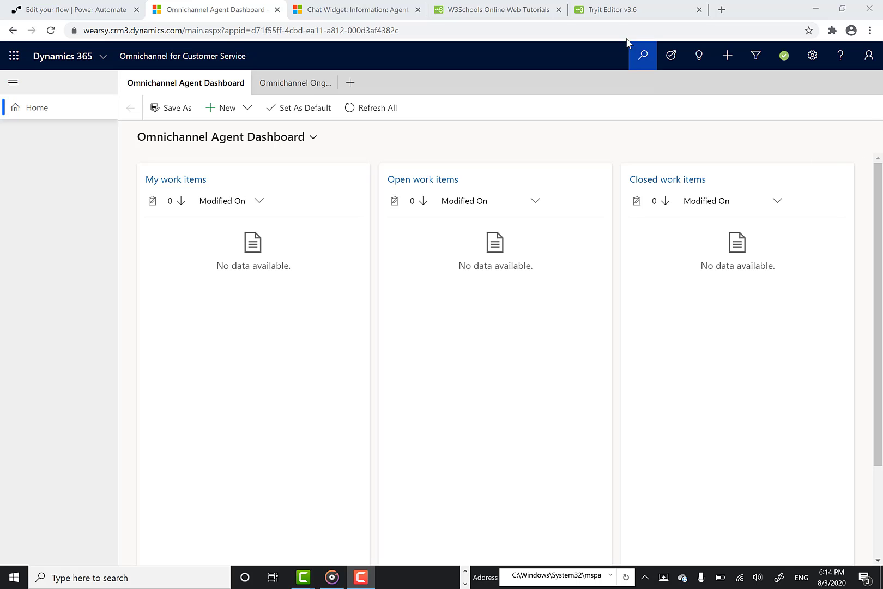
pyautogui.click(613, 10)
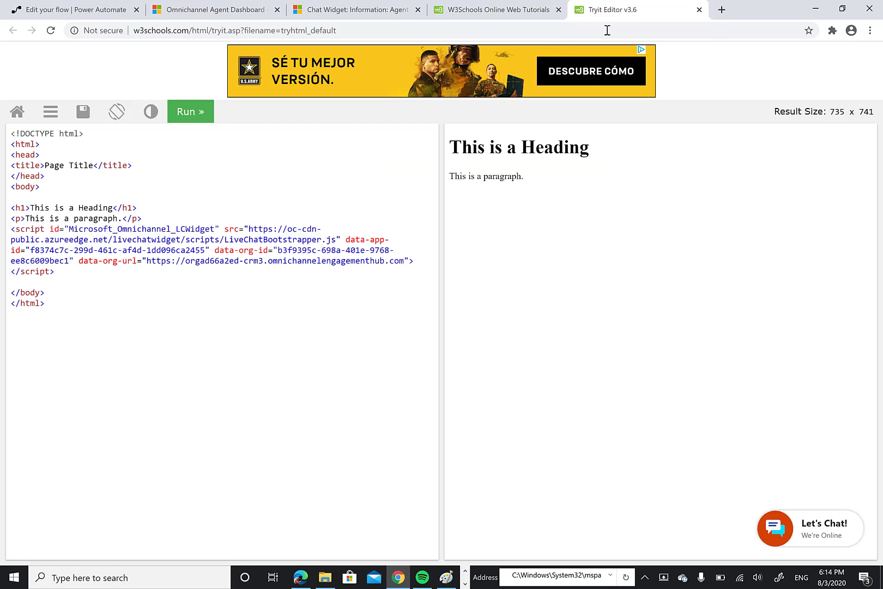
pyautogui.click(774, 528)
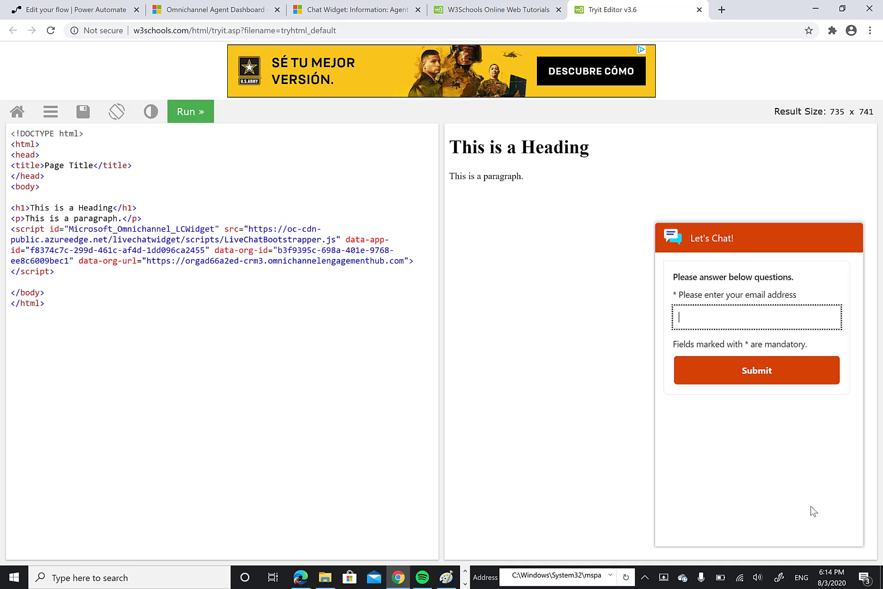
# Enter the email 'kent' and send the bot a question about store hours
pyautogui.write('kent')
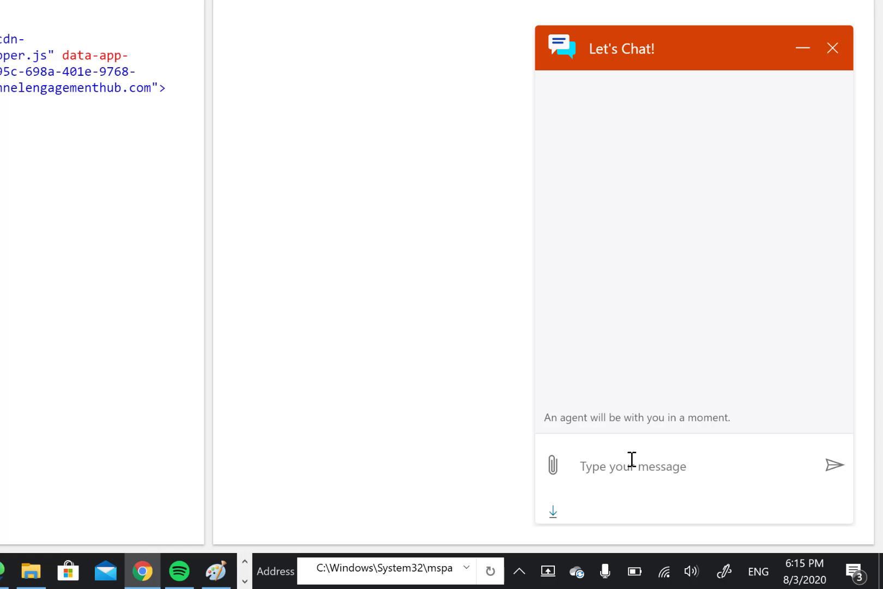
pyautogui.write('store')
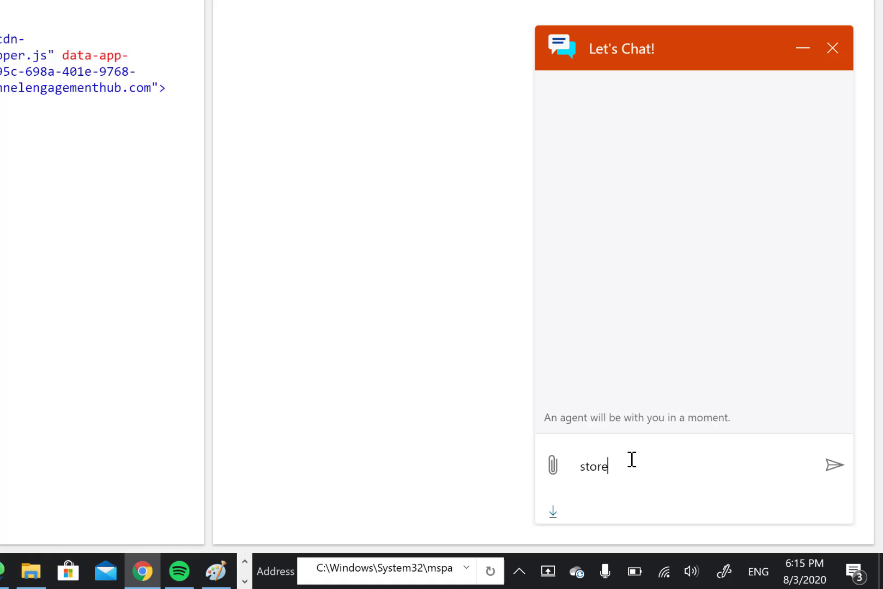
pyautogui.click(834, 465)
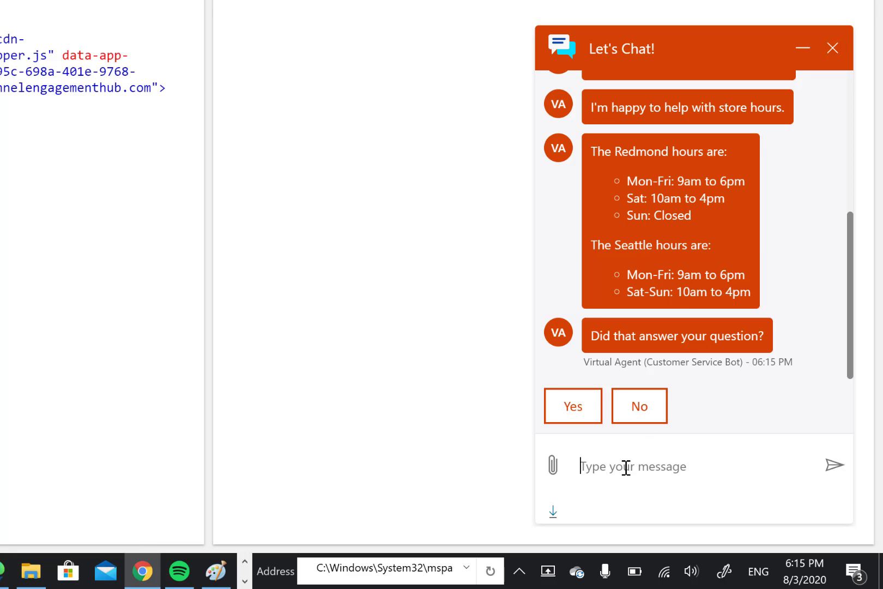
pyautogui.moveTo(623, 466)
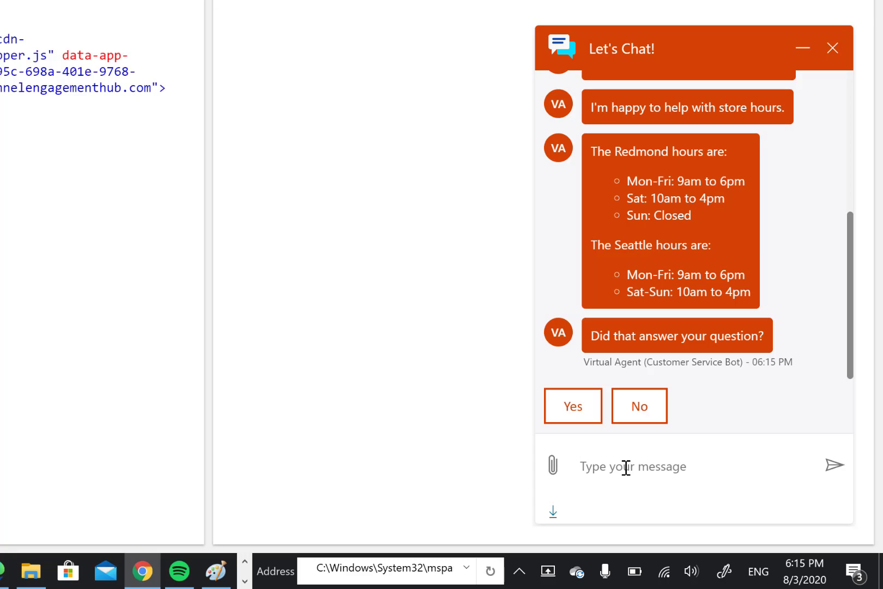
# Send 'talk to agent' to escalate the chat to a live agent
pyautogui.write('talk')
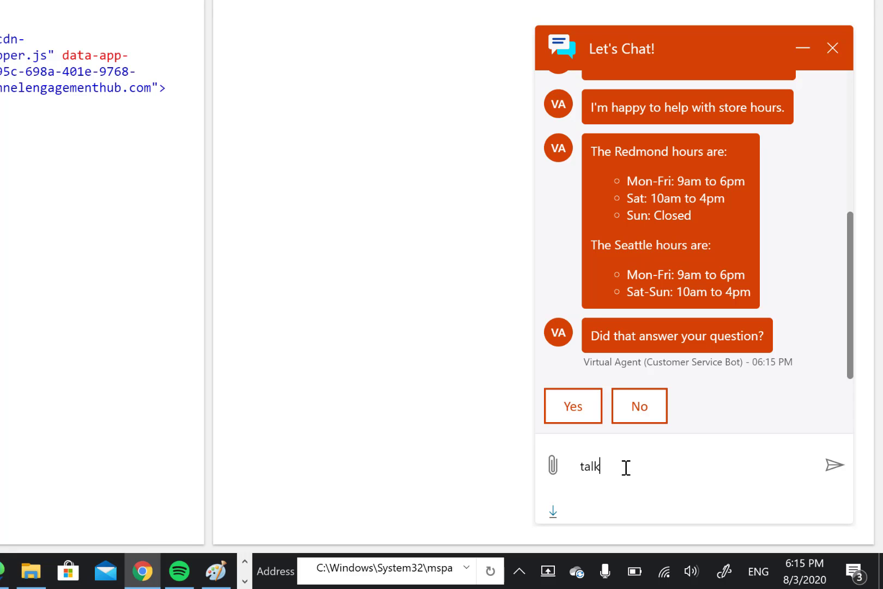
pyautogui.click(834, 464)
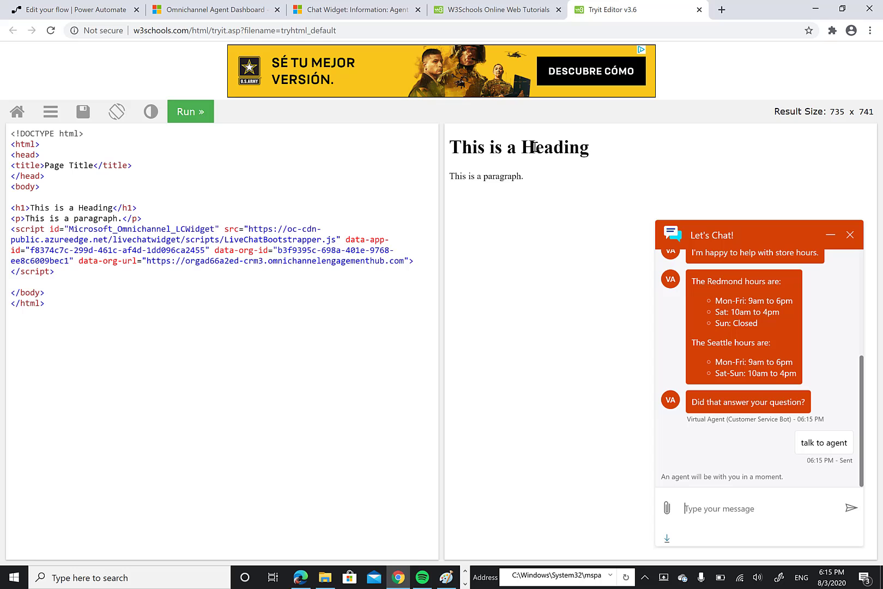
# Return to the Omnichannel Agent Dashboard and accept the incoming escalated chat request
pyautogui.click(354, 10)
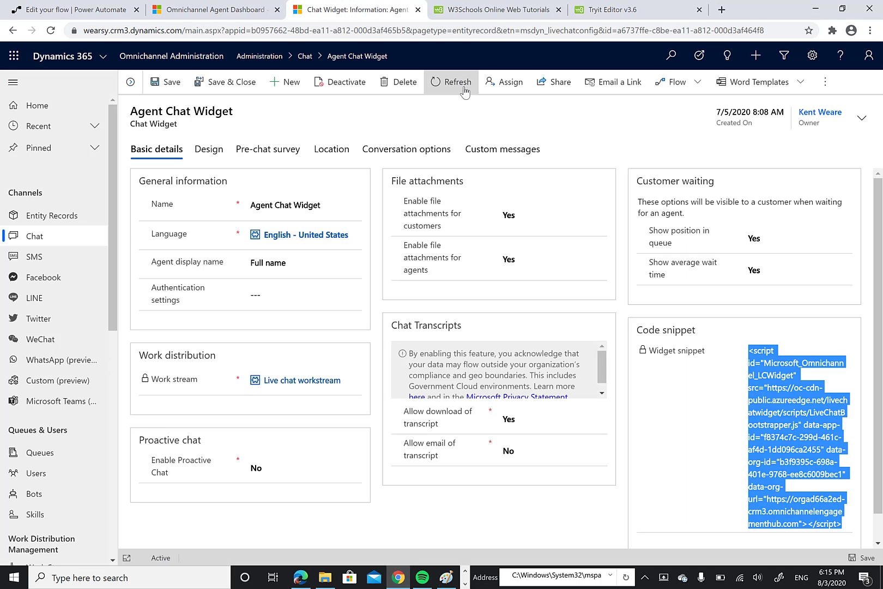
pyautogui.click(211, 9)
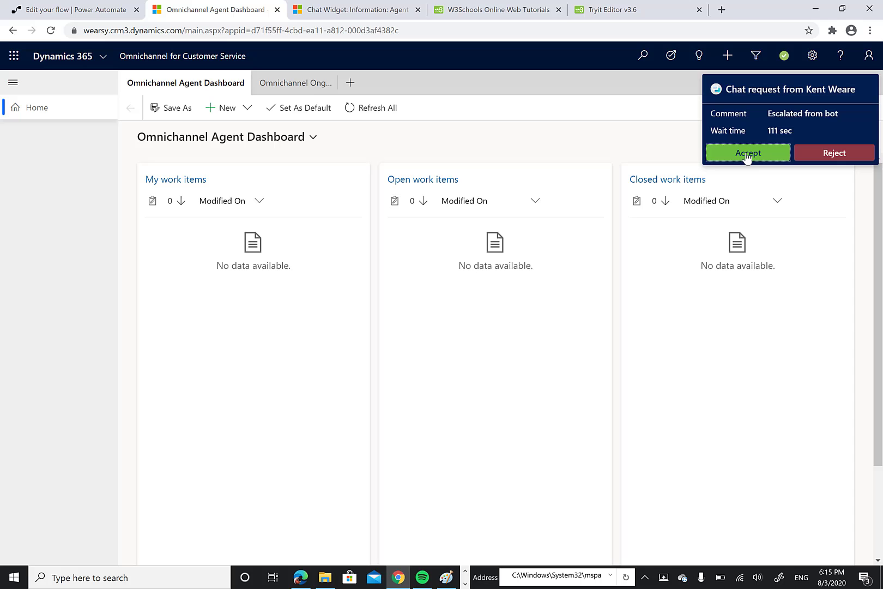
pyautogui.click(747, 152)
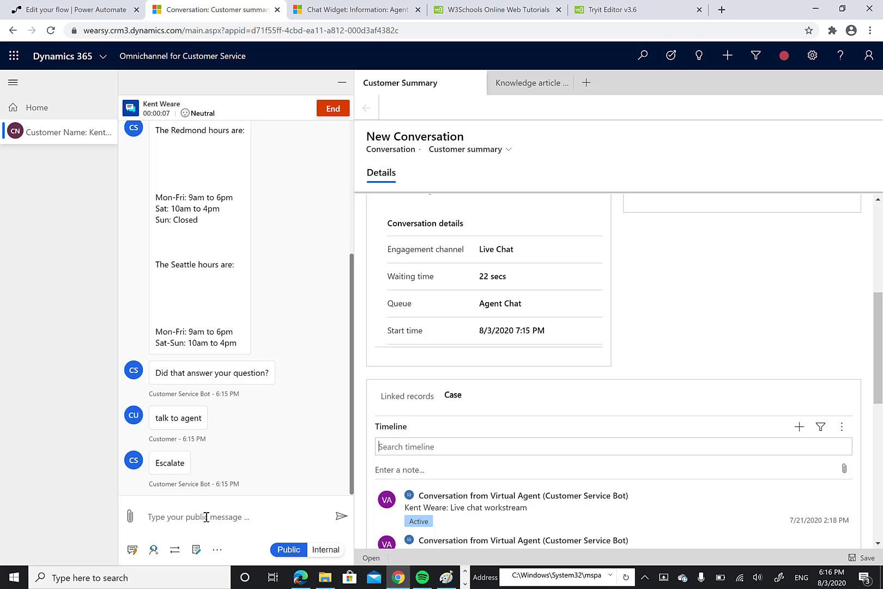
# Greet the customer as the agent, then as the customer ask when holiday hours will begin
pyautogui.write('hi how can I')
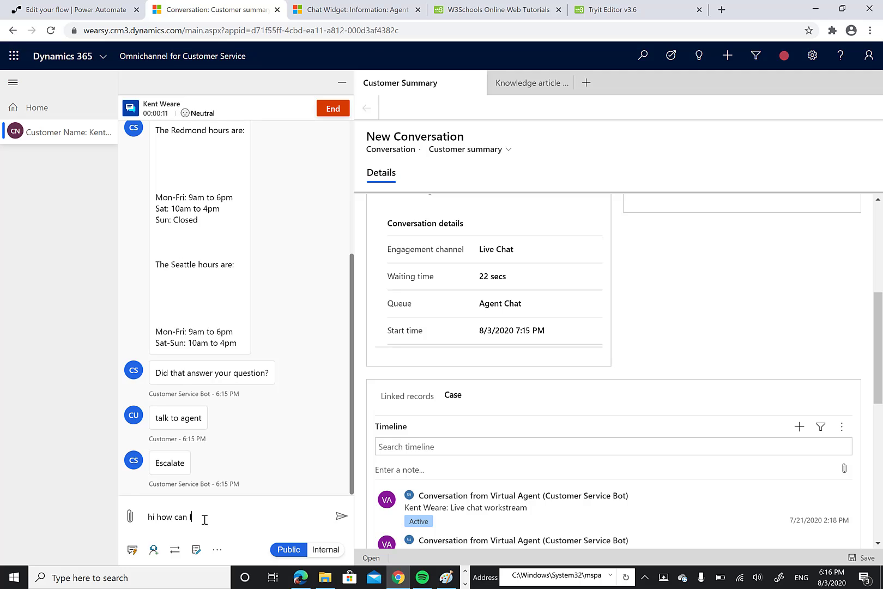
pyautogui.write('help yo')
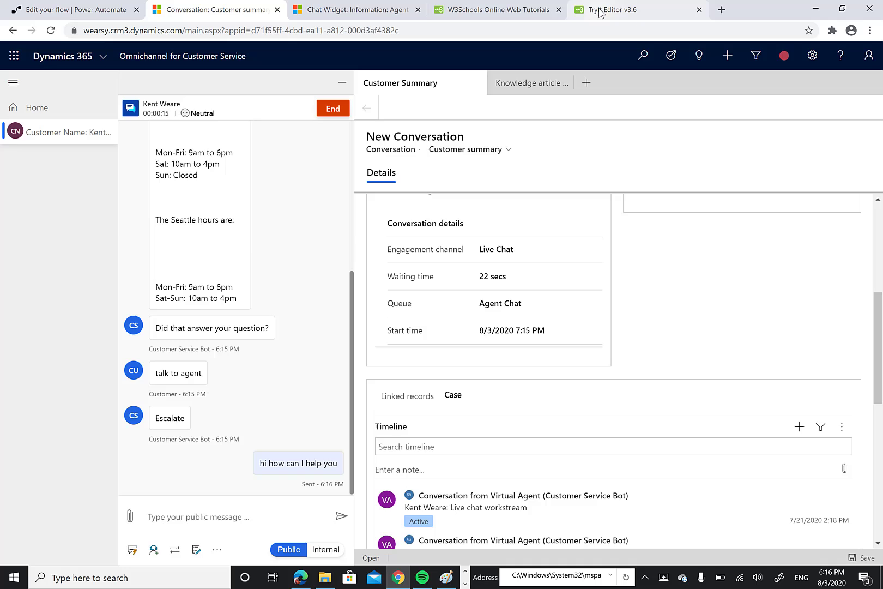
pyautogui.click(614, 10)
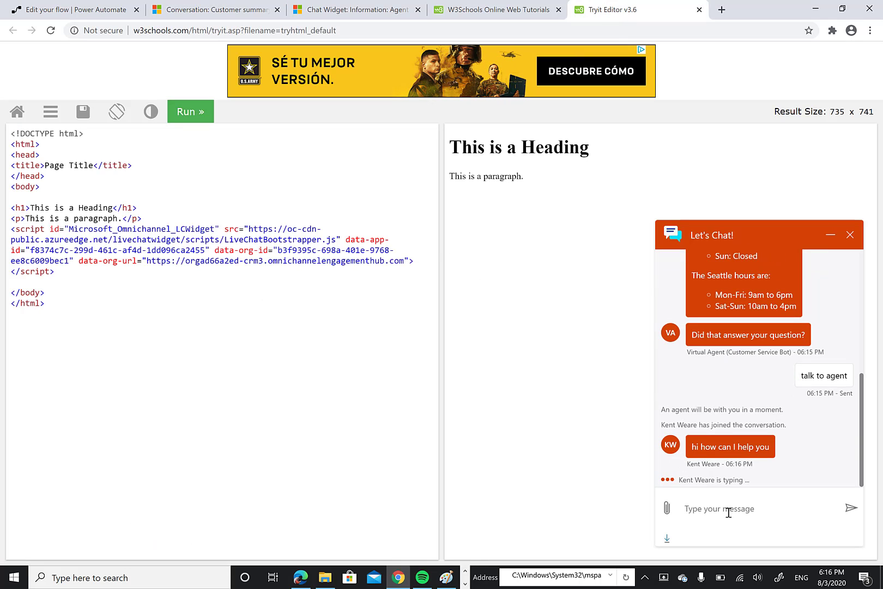
pyautogui.write('when will holiday hour')
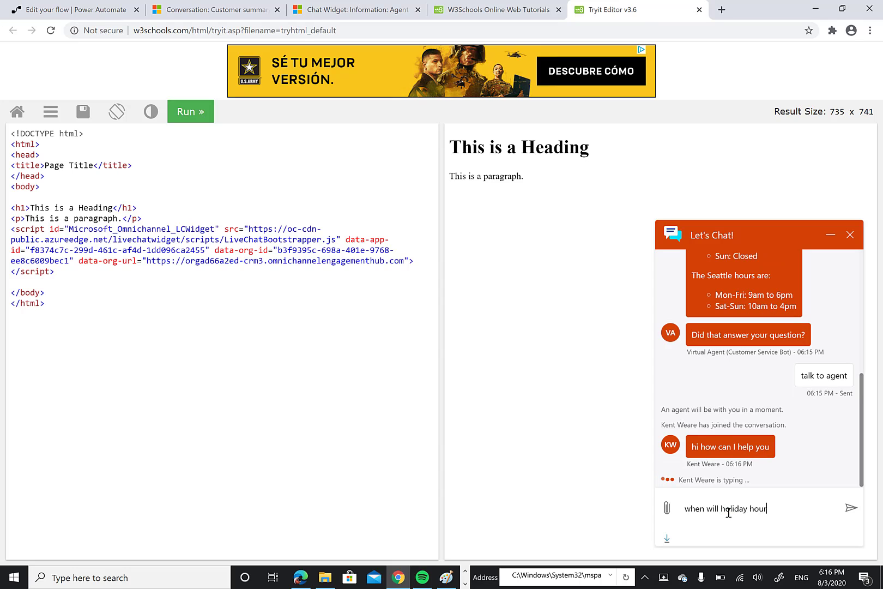
pyautogui.click(851, 508)
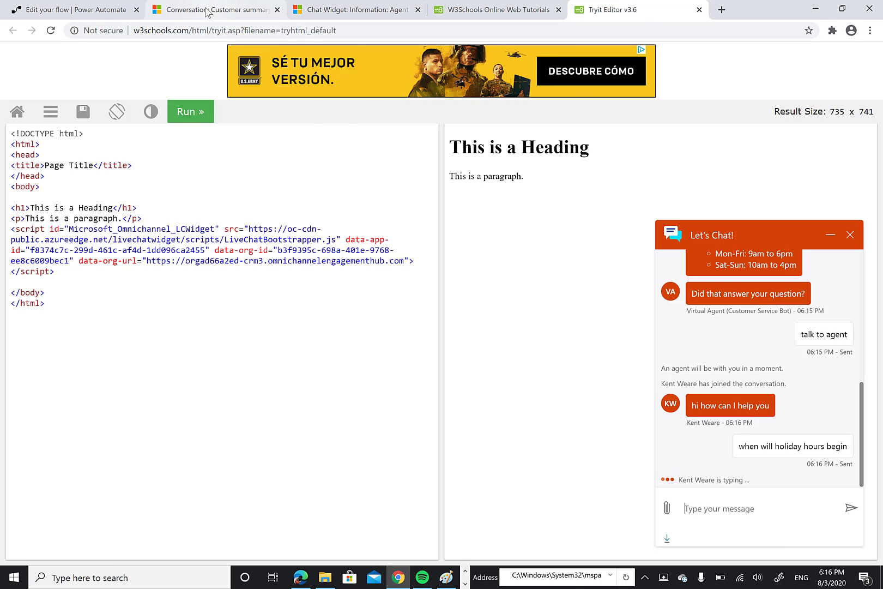
# Reply as the agent that holiday hours take effect after thanksgiving
pyautogui.click(214, 10)
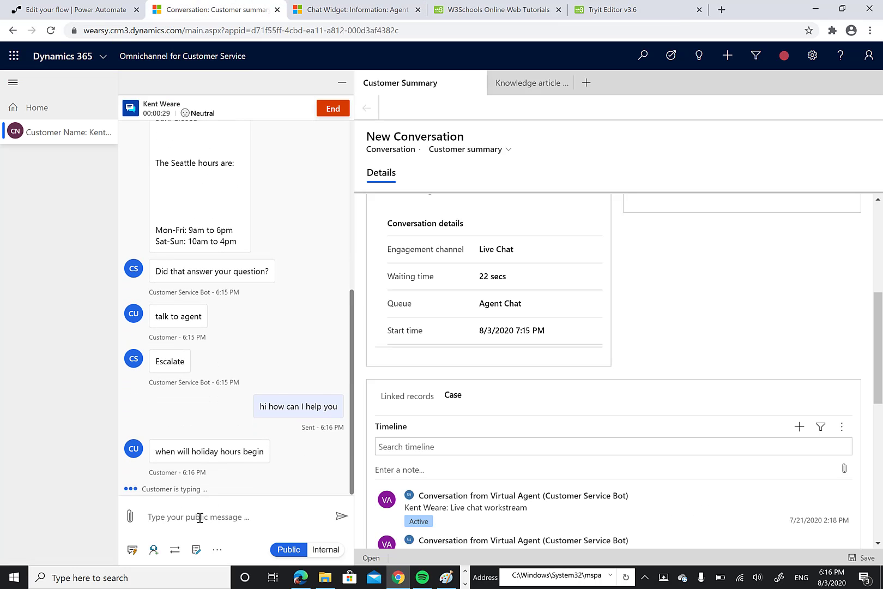
pyautogui.write('after')
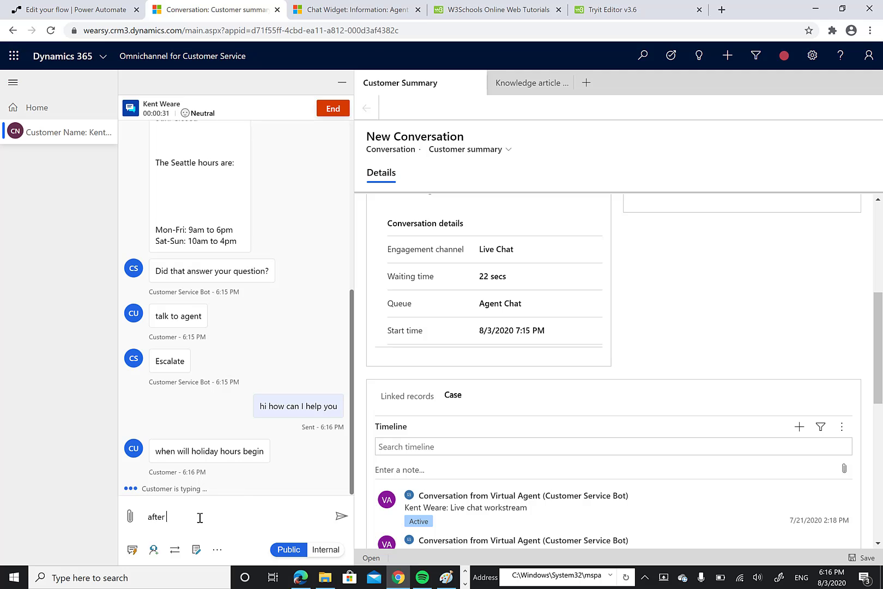
pyautogui.write('thanksgi')
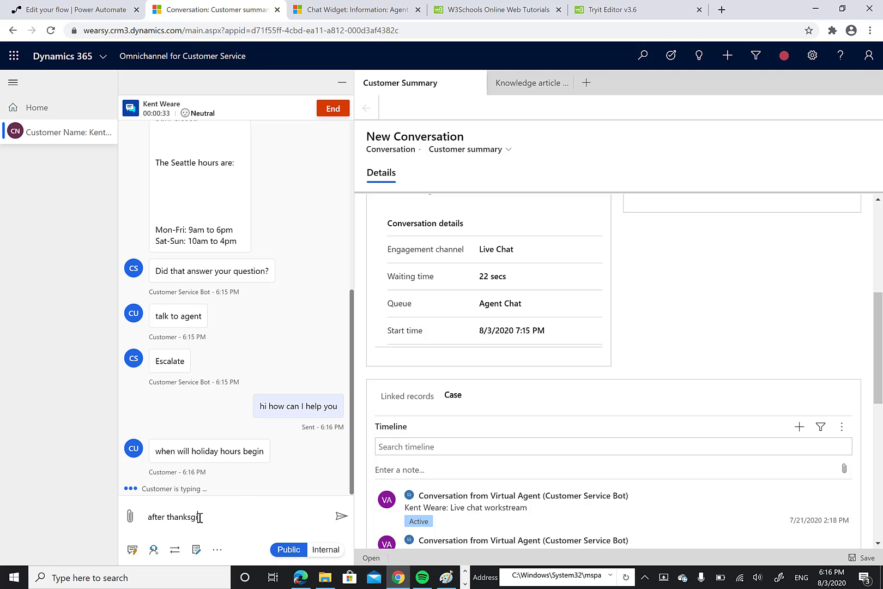
pyautogui.click(341, 515)
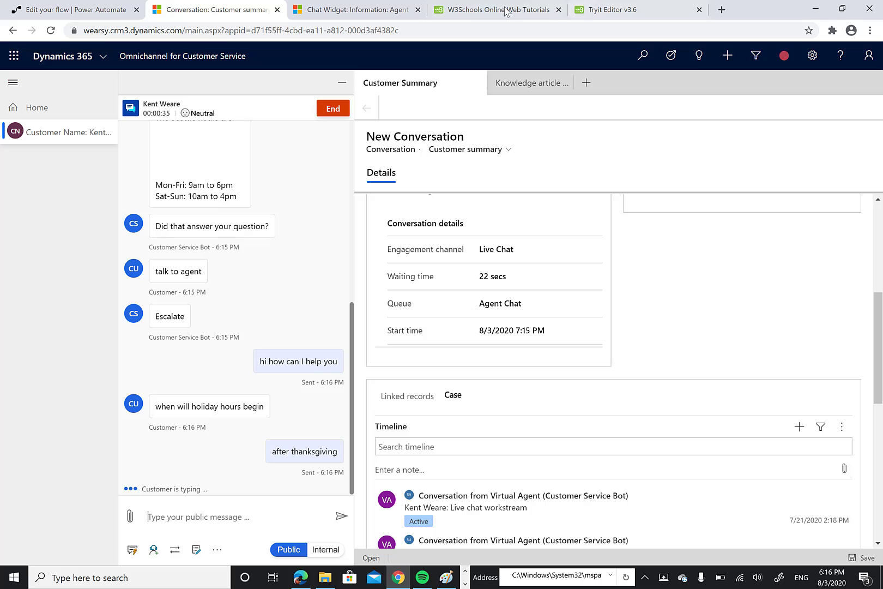
# As the customer send 'great - thanks' and 'bye', then return to the agent's conversation
pyautogui.click(627, 10)
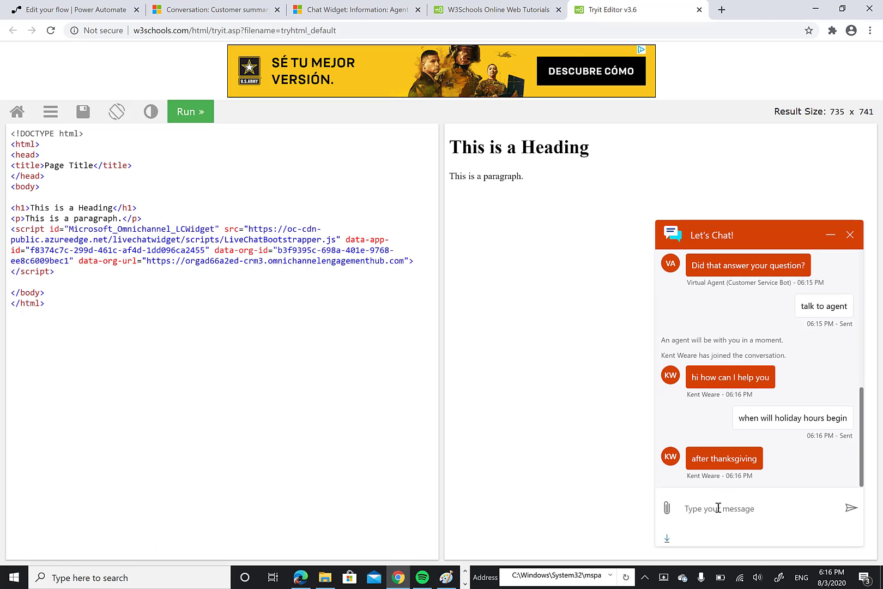
pyautogui.write('greate')
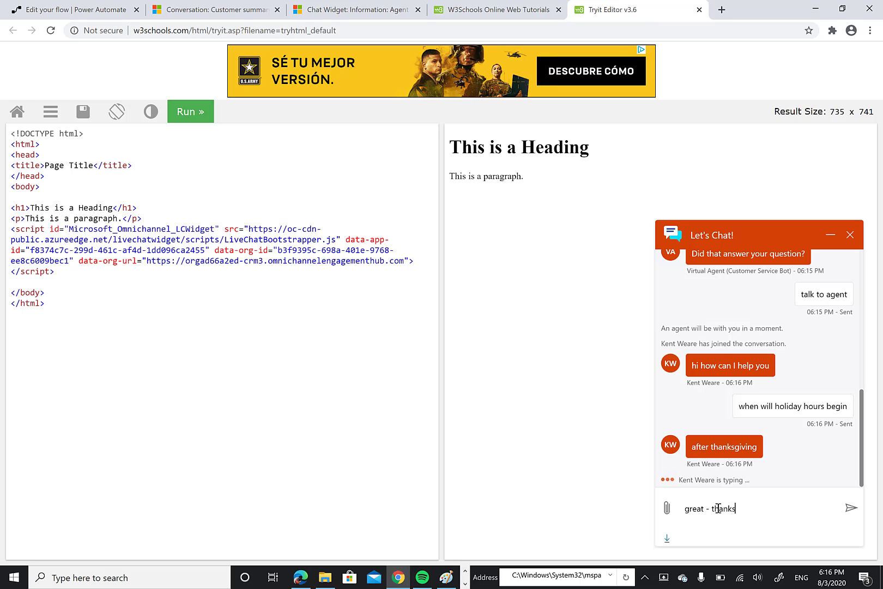
pyautogui.click(852, 507)
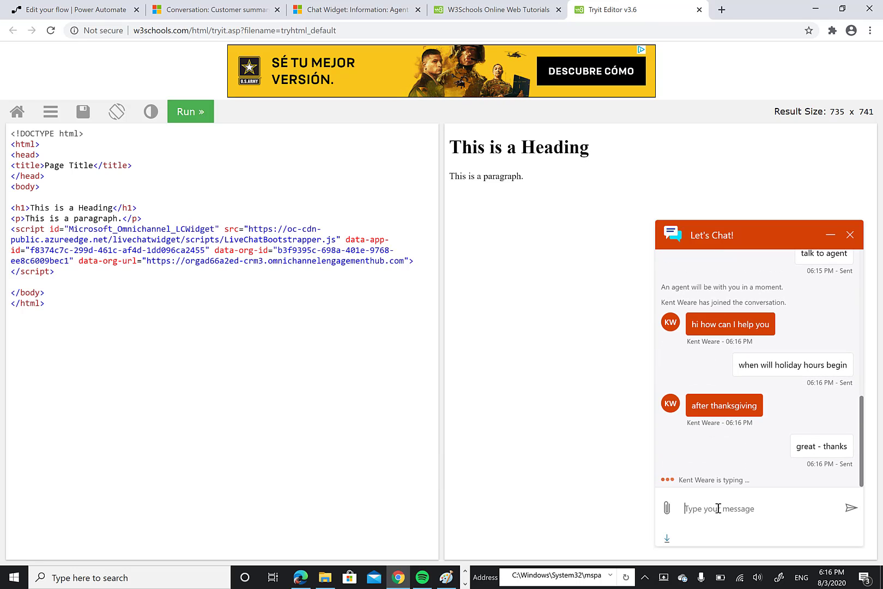
pyautogui.write('bye')
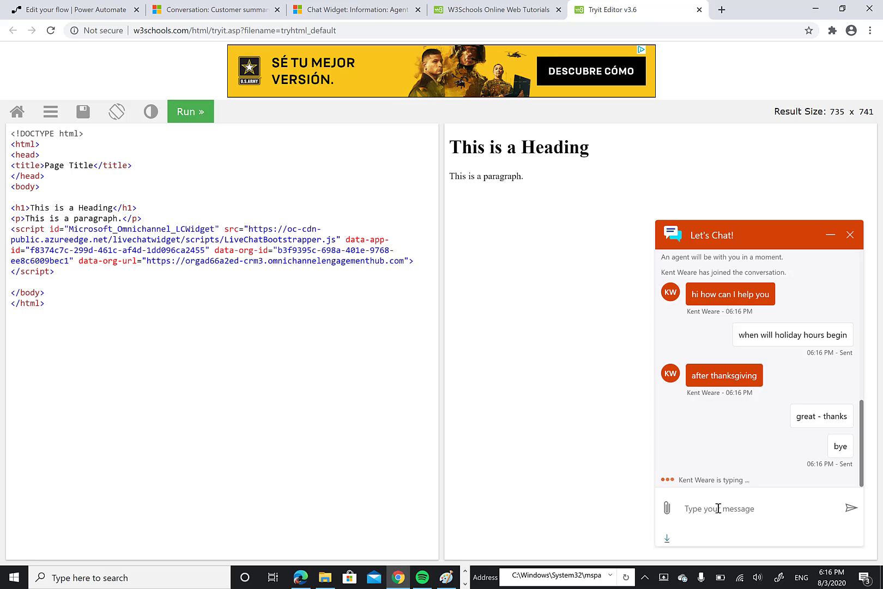
pyautogui.click(214, 10)
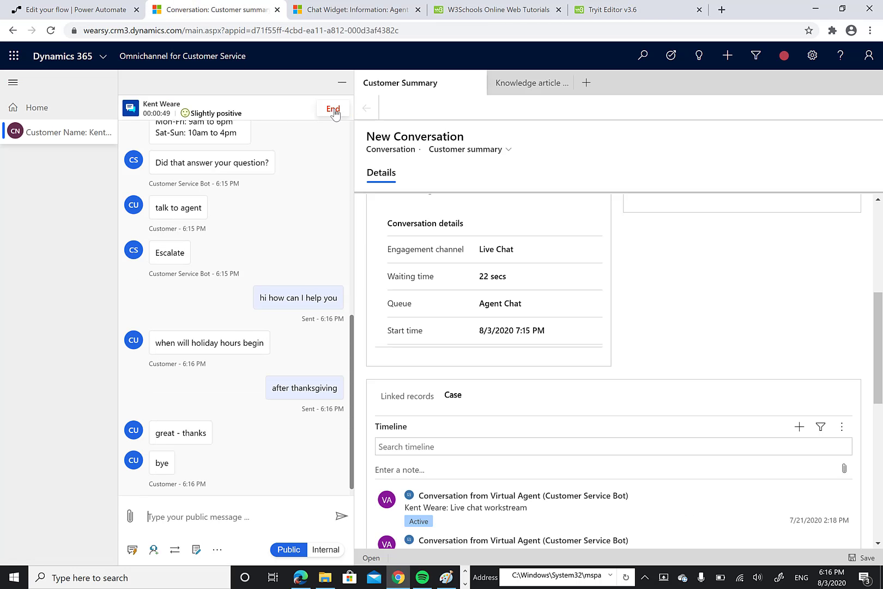
# End the chat, close the conversation session tab and confirm the Close dialog
pyautogui.click(325, 549)
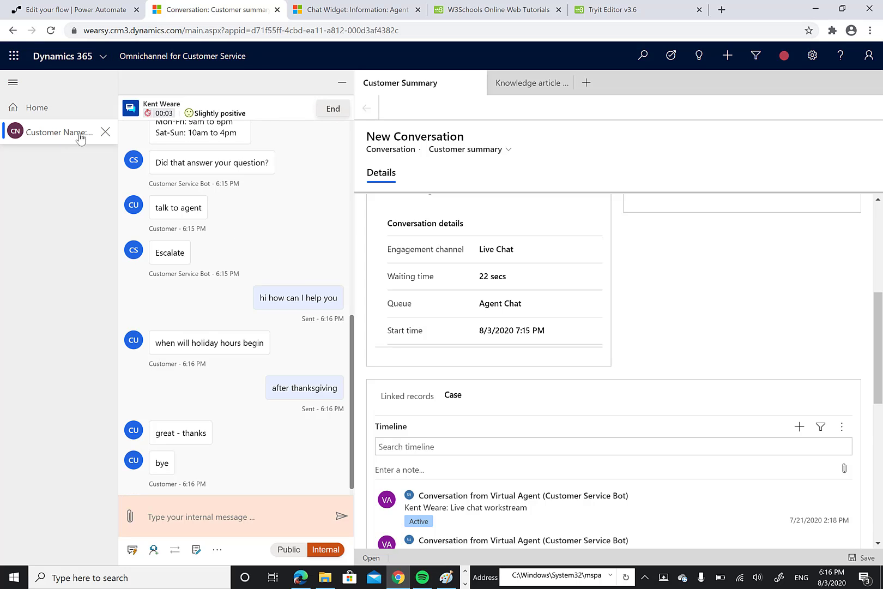
pyautogui.click(106, 133)
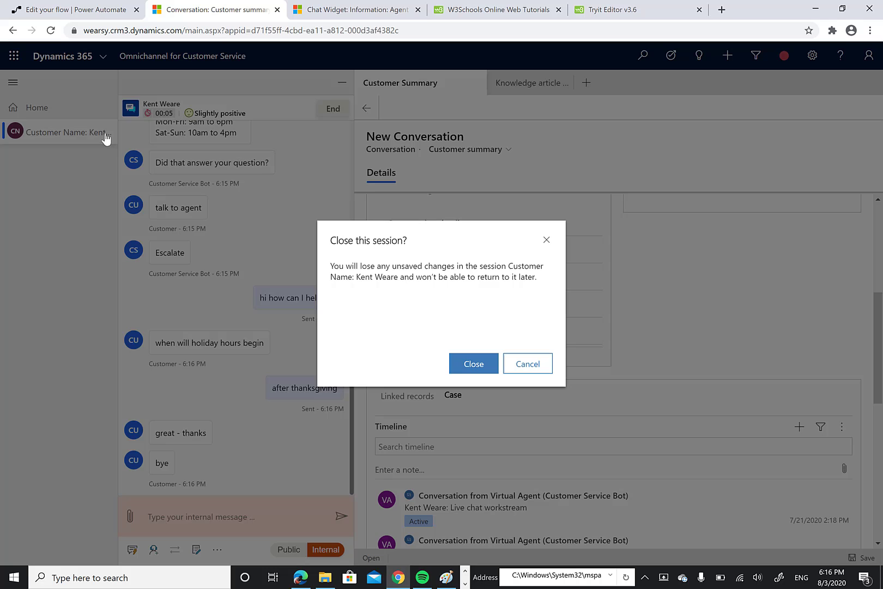
pyautogui.click(473, 363)
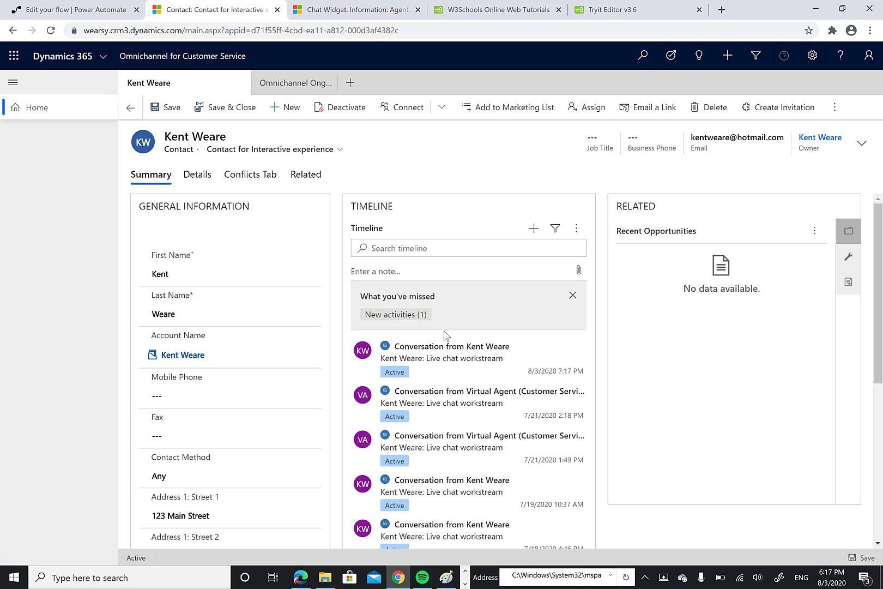
pyautogui.moveTo(445, 356)
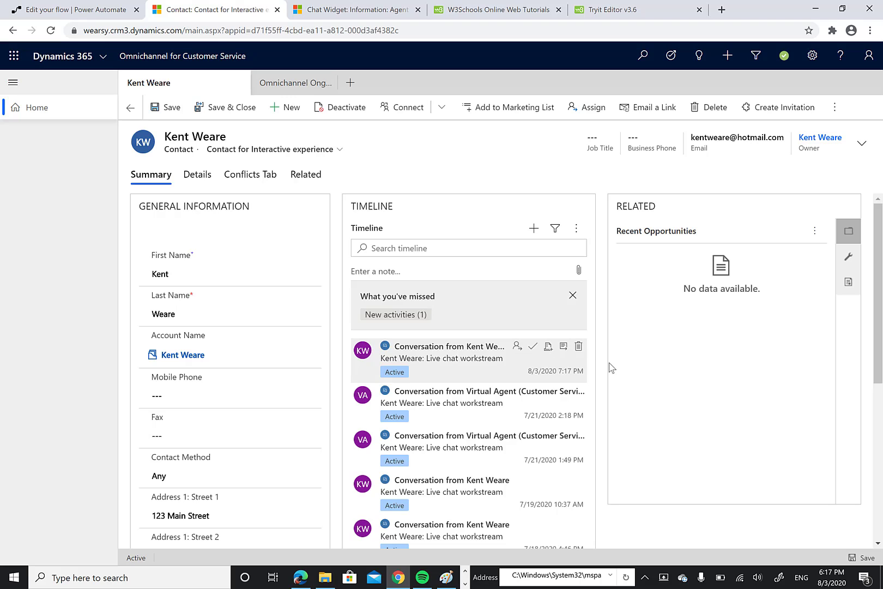
pyautogui.moveTo(563, 345)
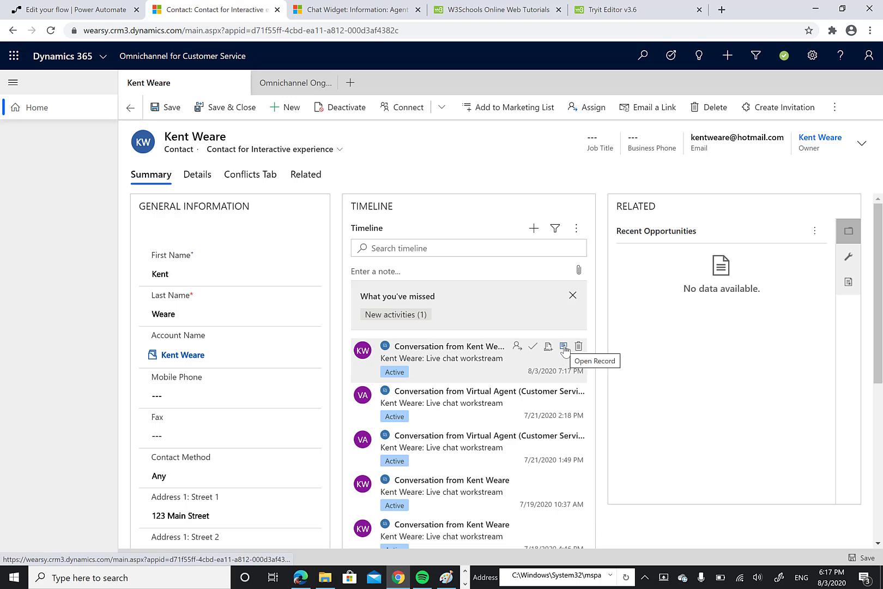
pyautogui.moveTo(549, 348)
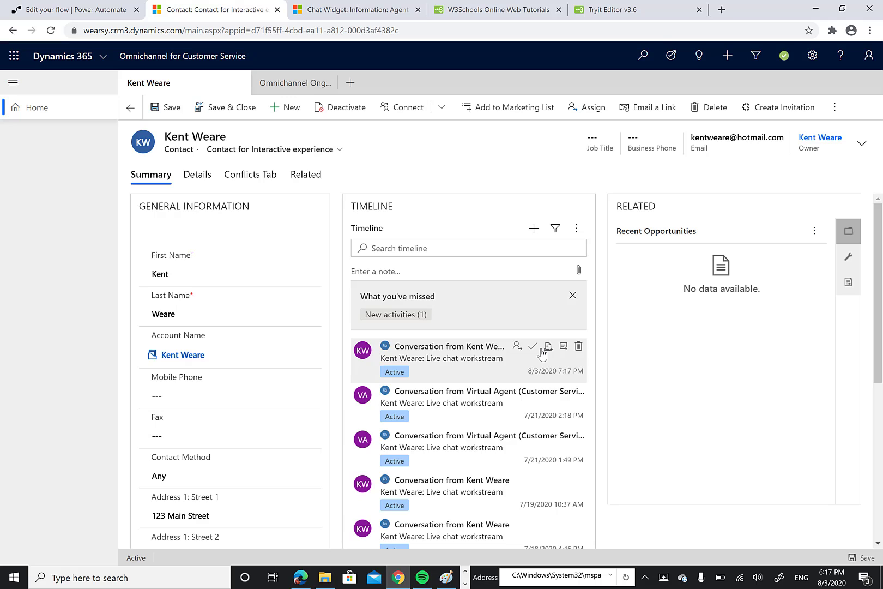
pyautogui.moveTo(437, 297)
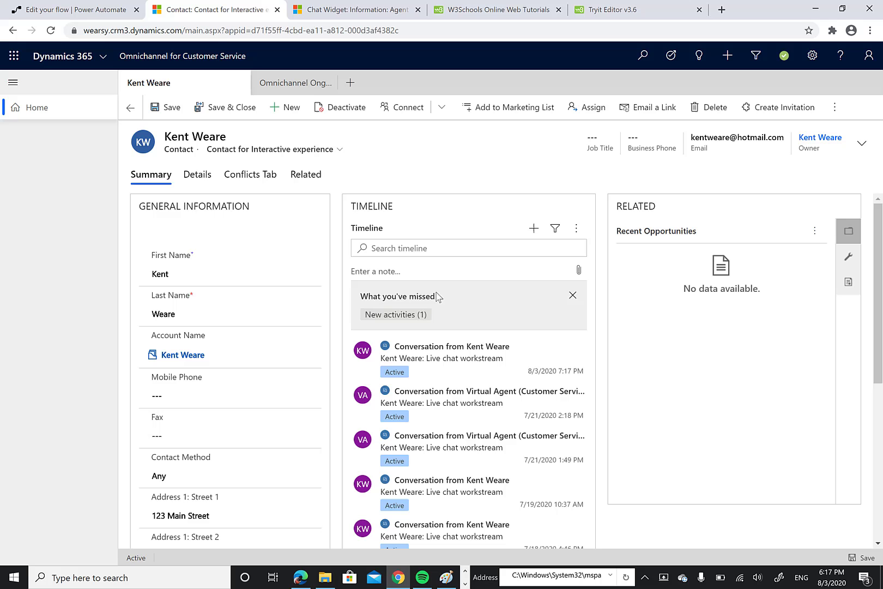
pyautogui.moveTo(355, 249)
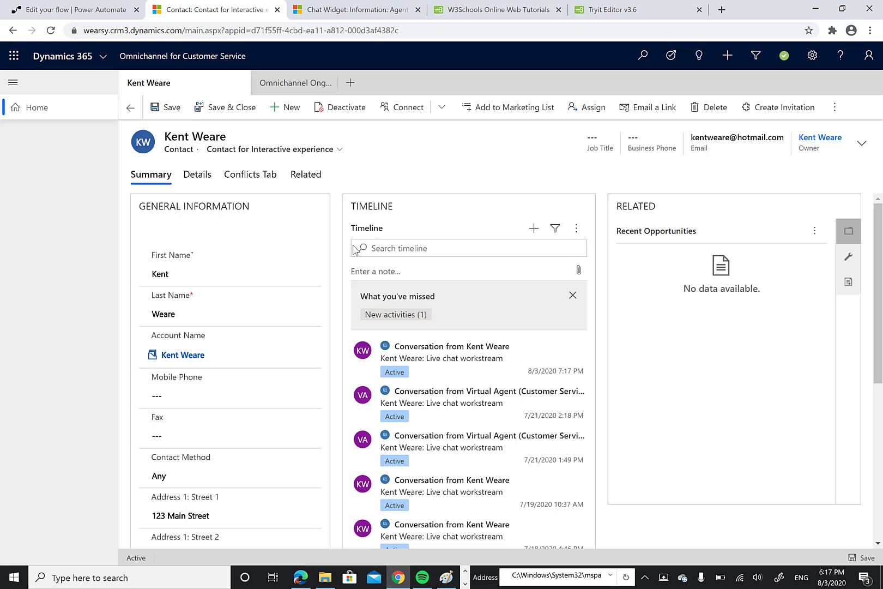
pyautogui.scroll(-3)
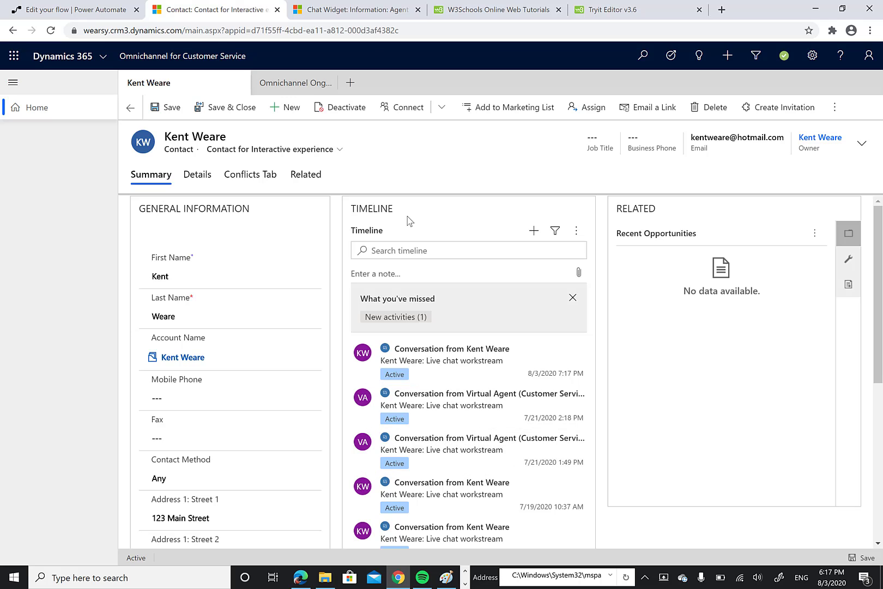
pyautogui.moveTo(420, 167)
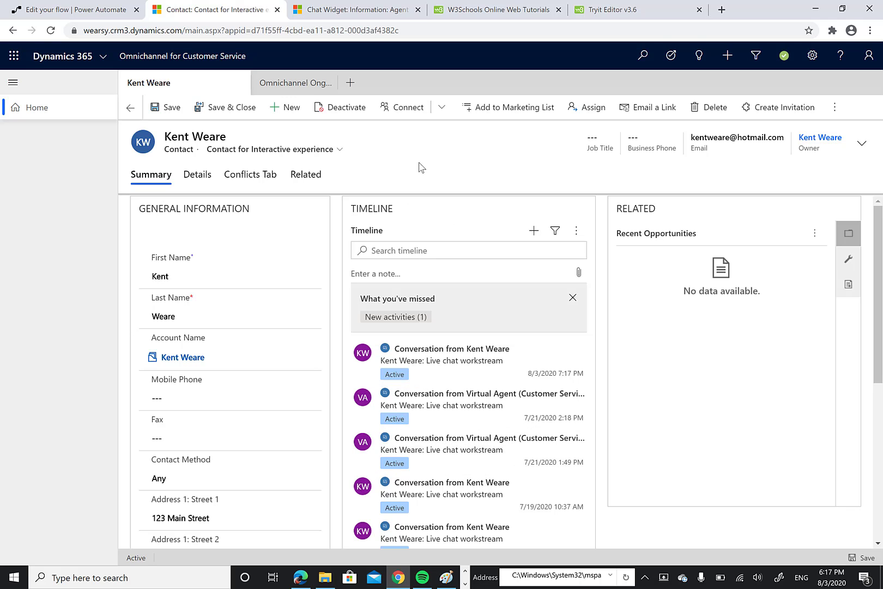
# Review the Get Chat Transcript flow's List records settings and its HTTP, append and Create file steps
pyautogui.click(75, 10)
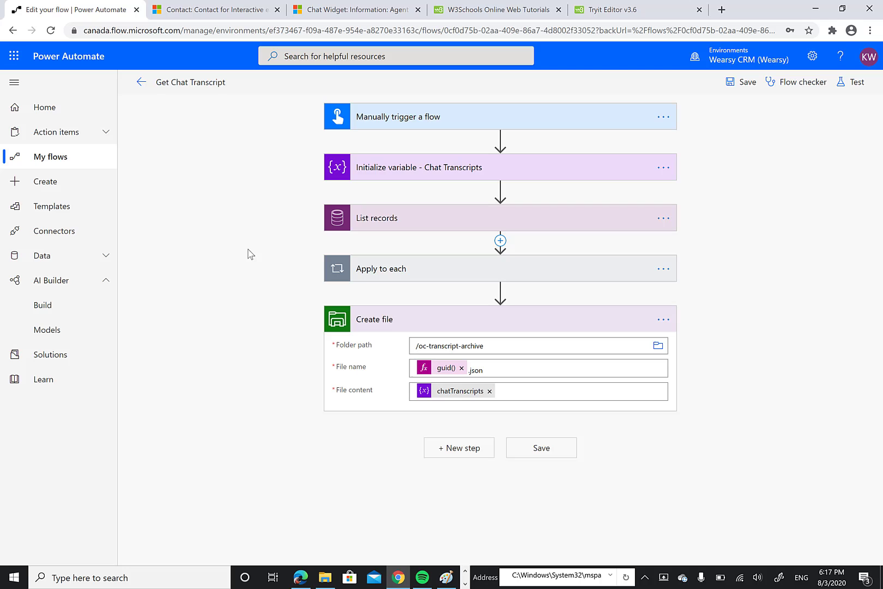
pyautogui.moveTo(410, 127)
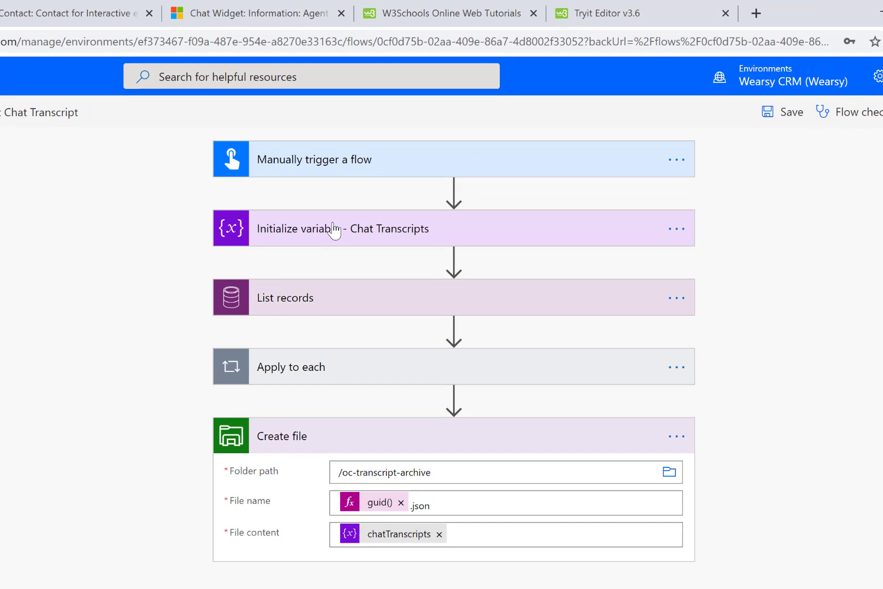
pyautogui.click(342, 228)
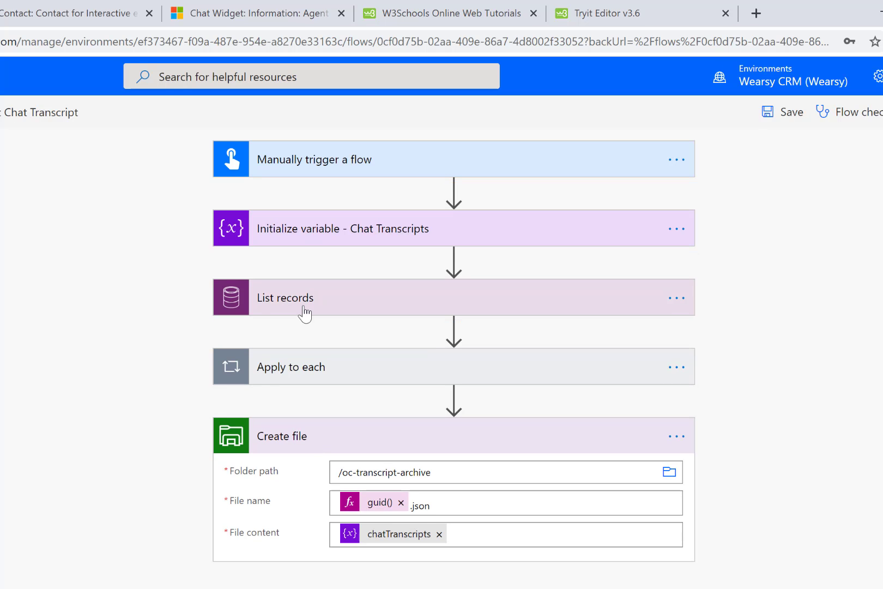
pyautogui.click(285, 298)
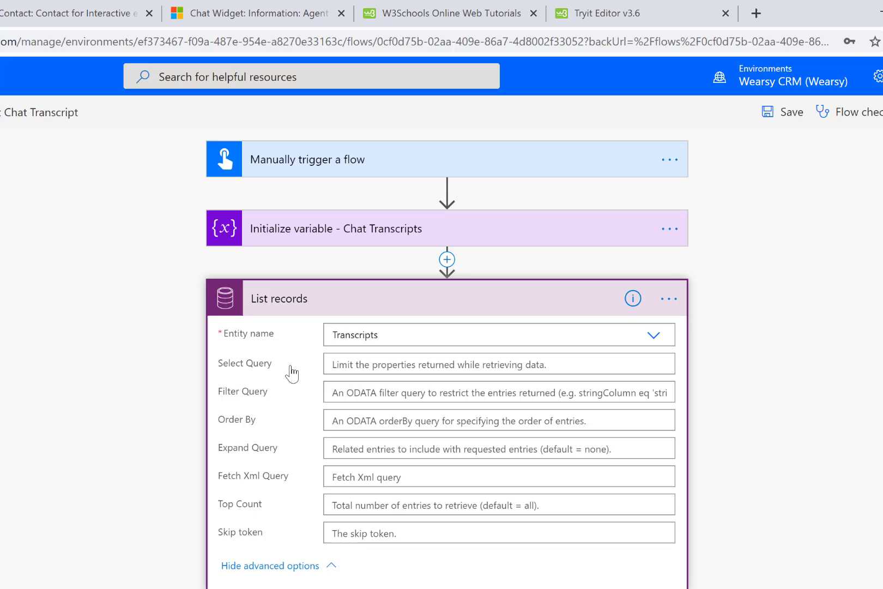
pyautogui.moveTo(332, 364)
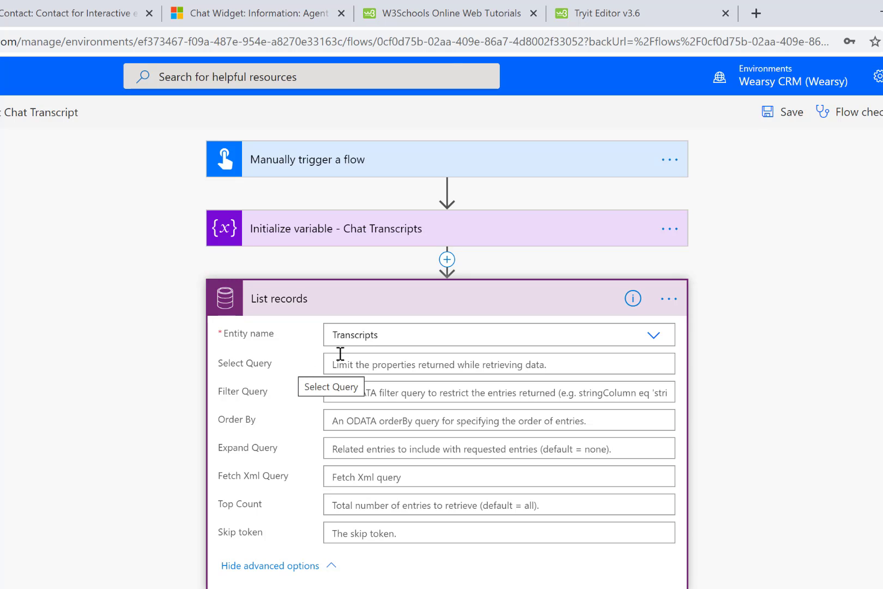
pyautogui.moveTo(369, 361)
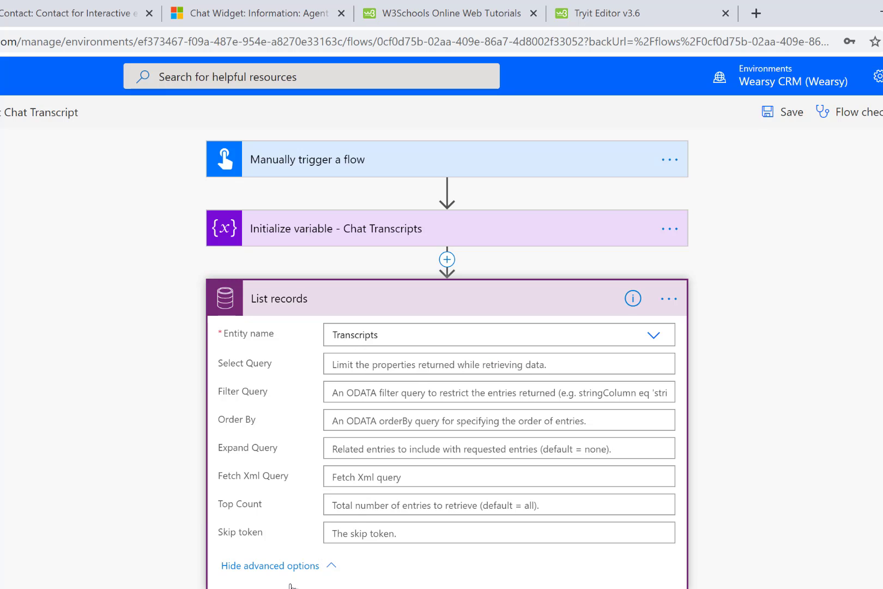
pyautogui.scroll(-3)
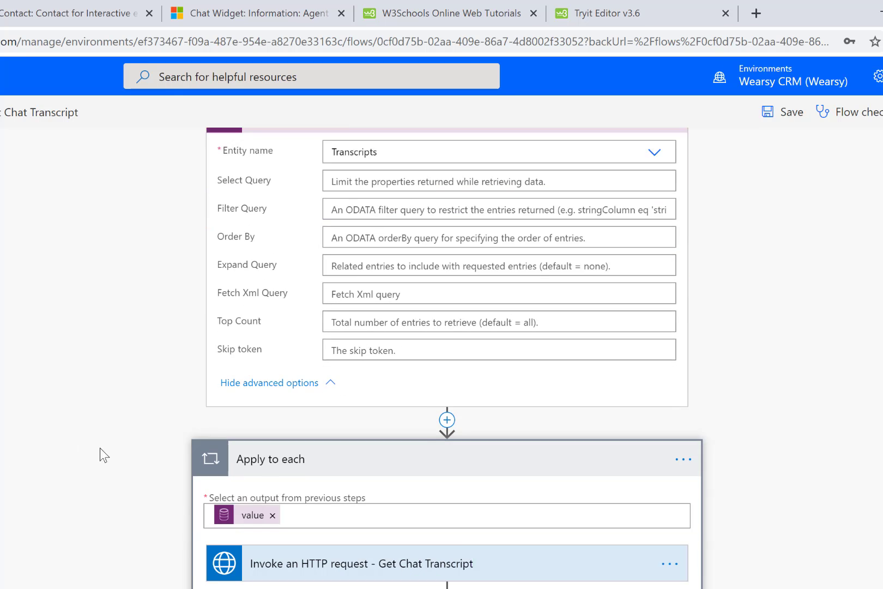
pyautogui.scroll(-3)
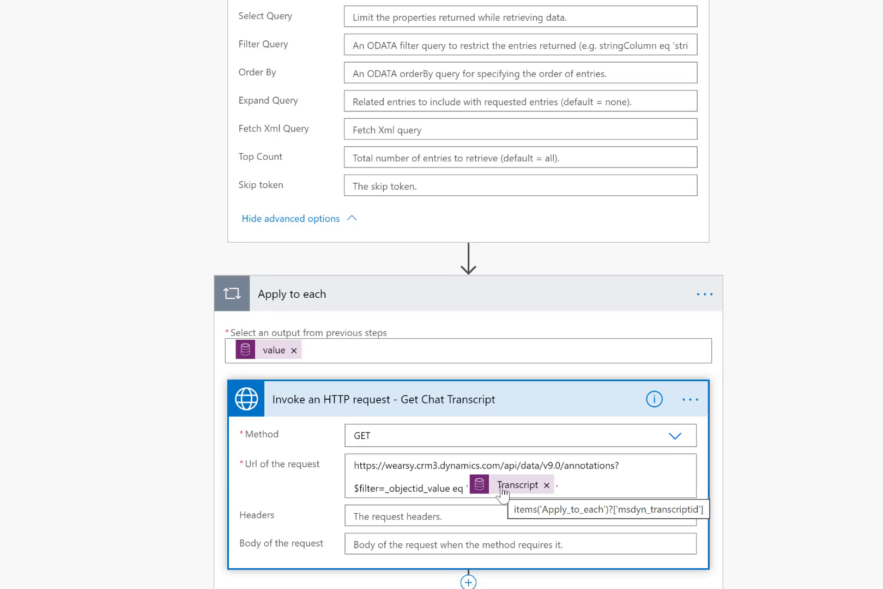
pyautogui.scroll(-3)
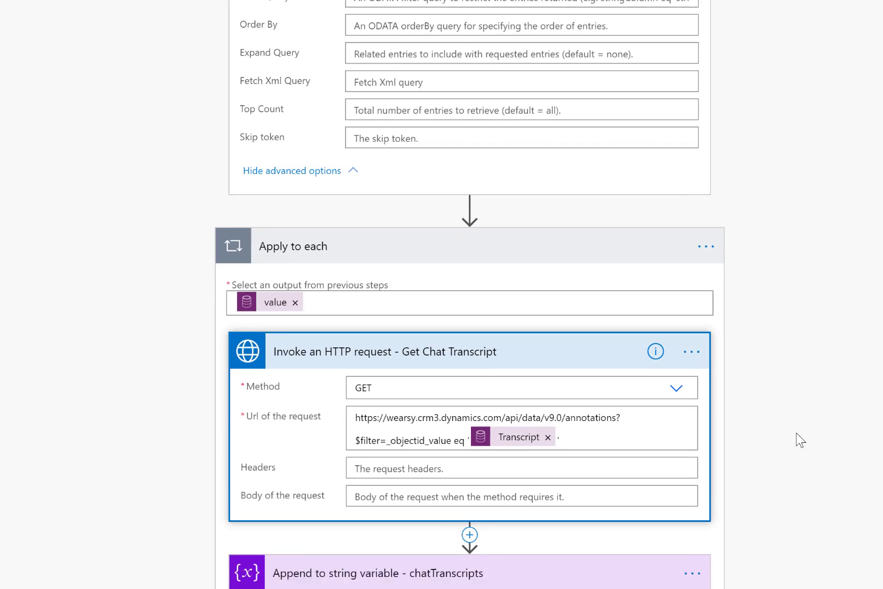
pyautogui.scroll(-3)
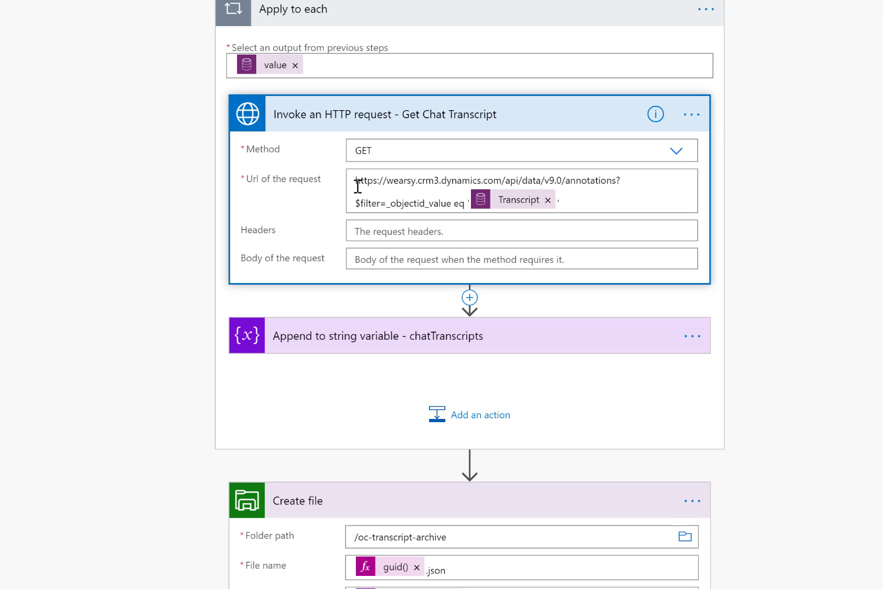
pyautogui.moveTo(624, 184)
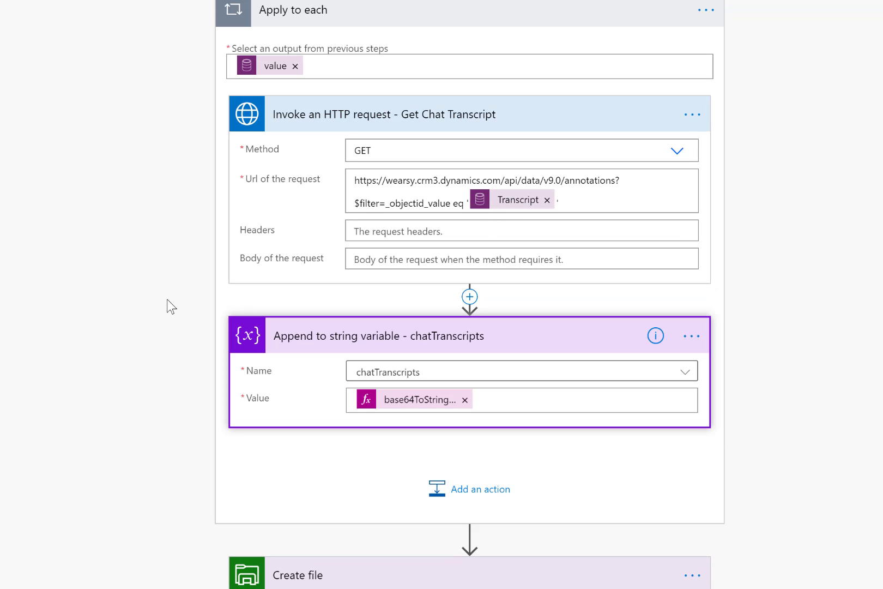
pyautogui.scroll(-3)
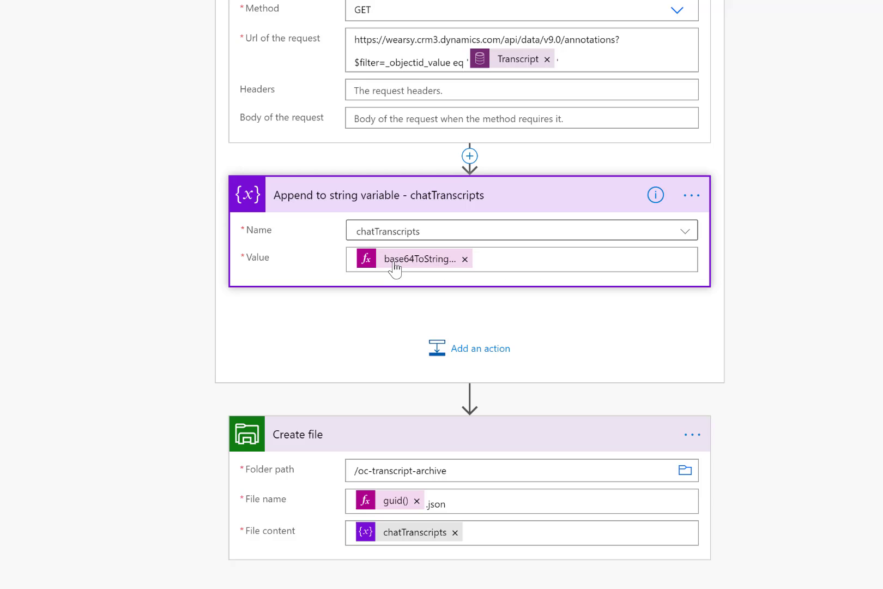
pyautogui.moveTo(418, 258)
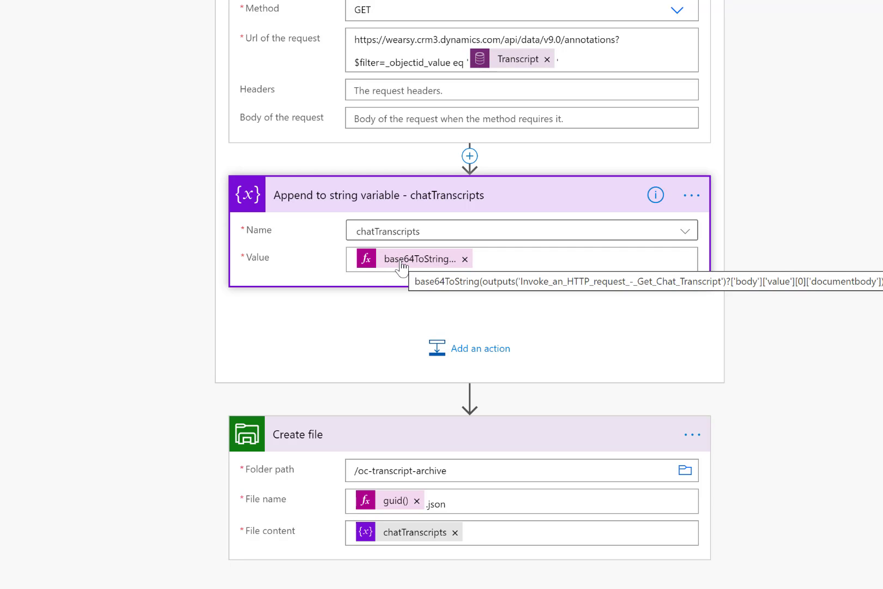
pyautogui.moveTo(381, 196)
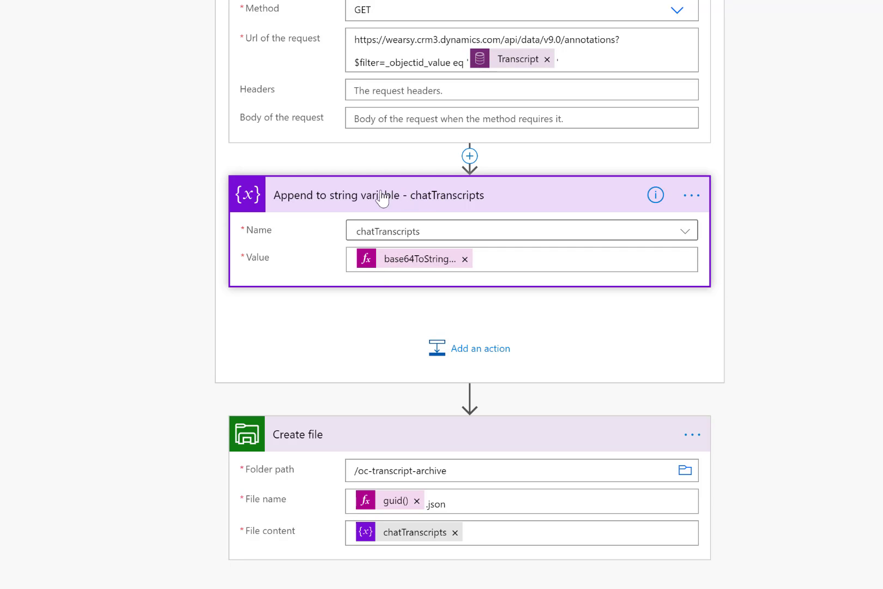
pyautogui.moveTo(397, 247)
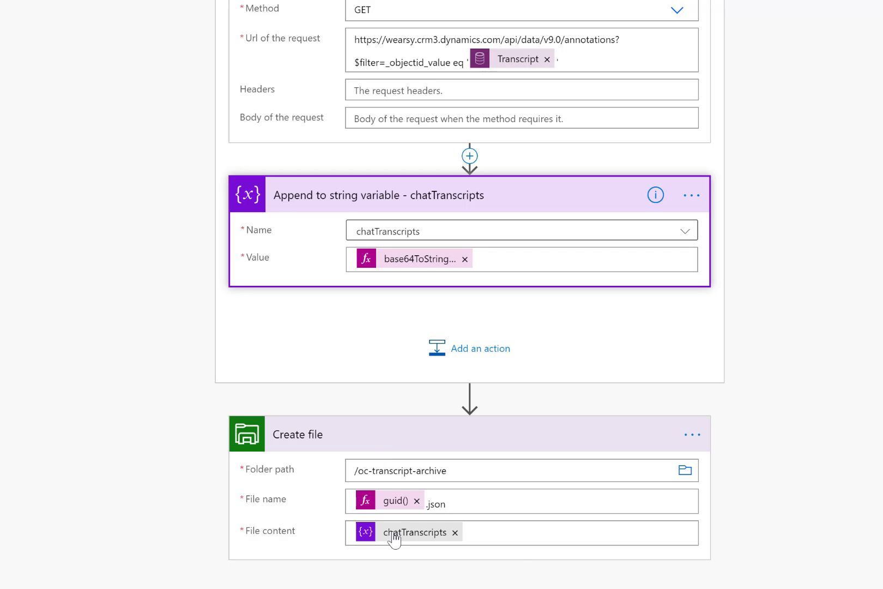
pyautogui.moveTo(414, 532)
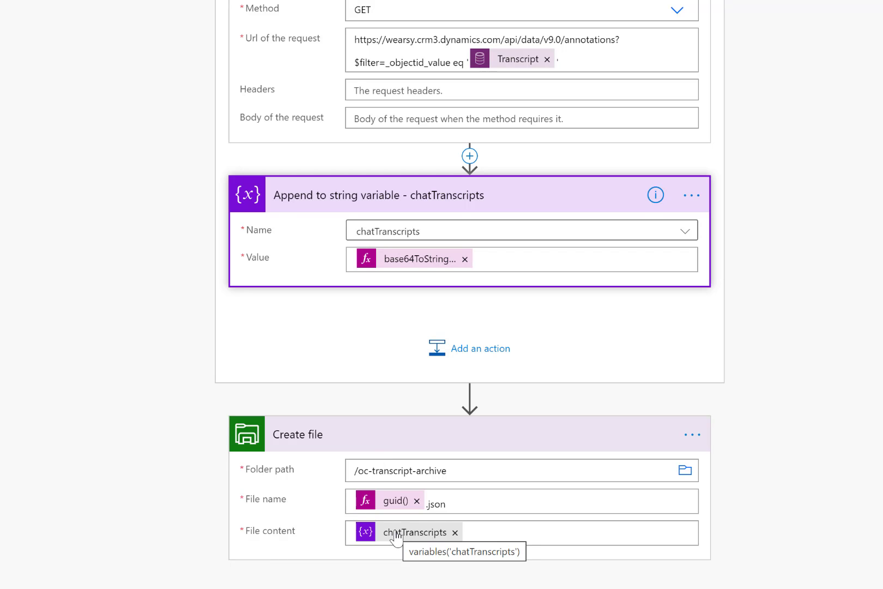
pyautogui.moveTo(793, 369)
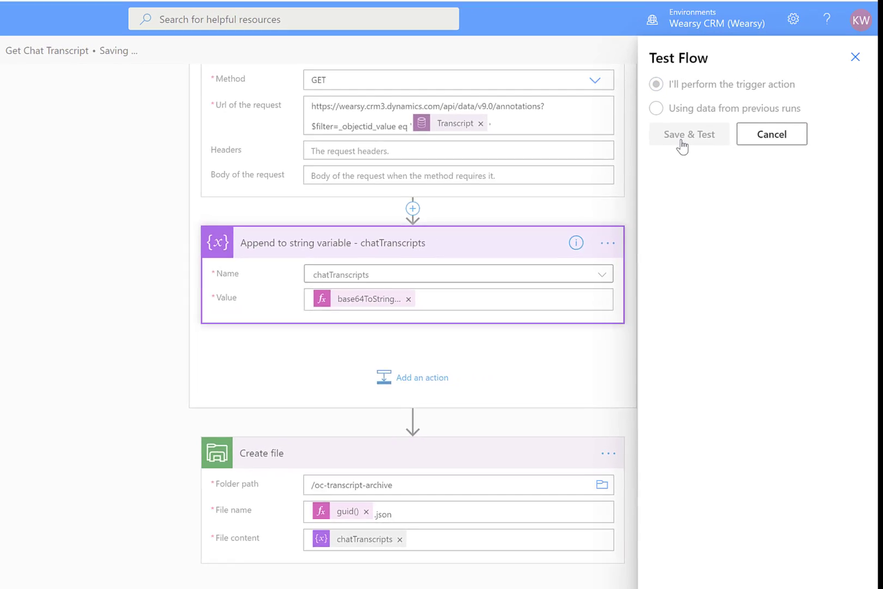
# Start the test run and inspect the Apply to each loop's 48 successful iterations in run history
pyautogui.click(688, 134)
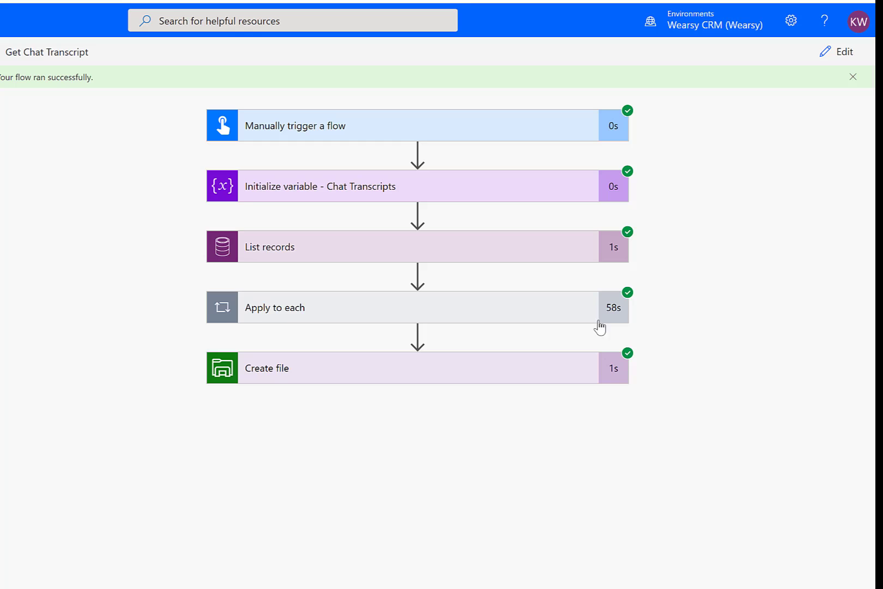
pyautogui.moveTo(425, 314)
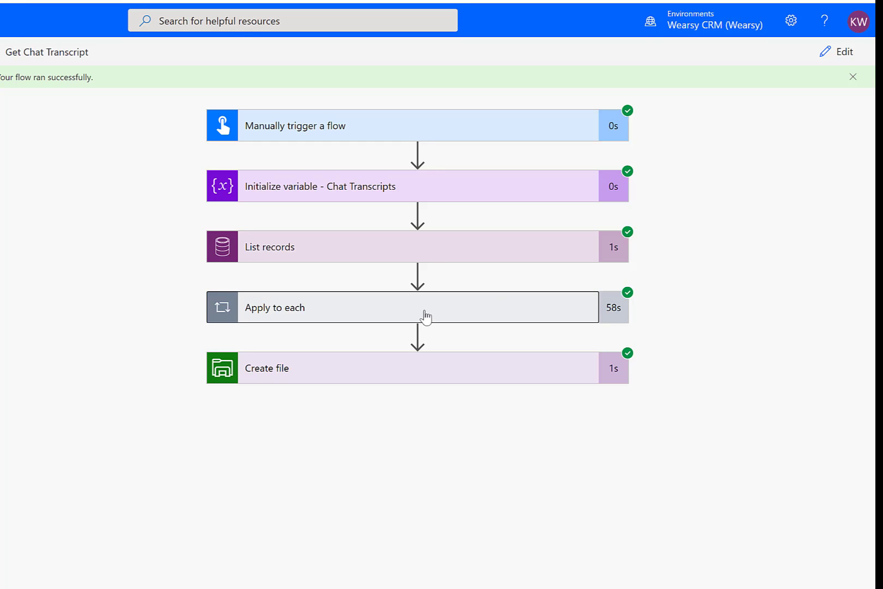
pyautogui.click(416, 308)
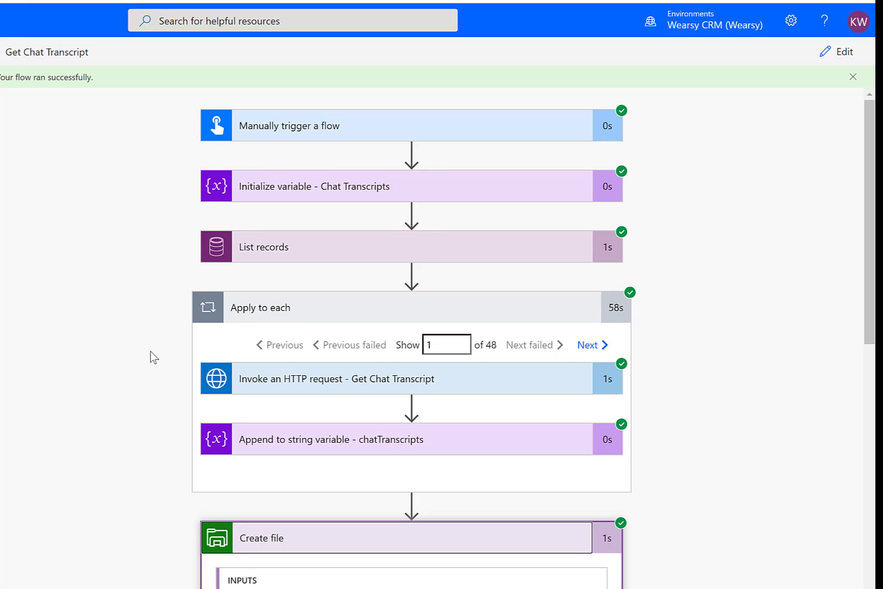
pyautogui.scroll(-3)
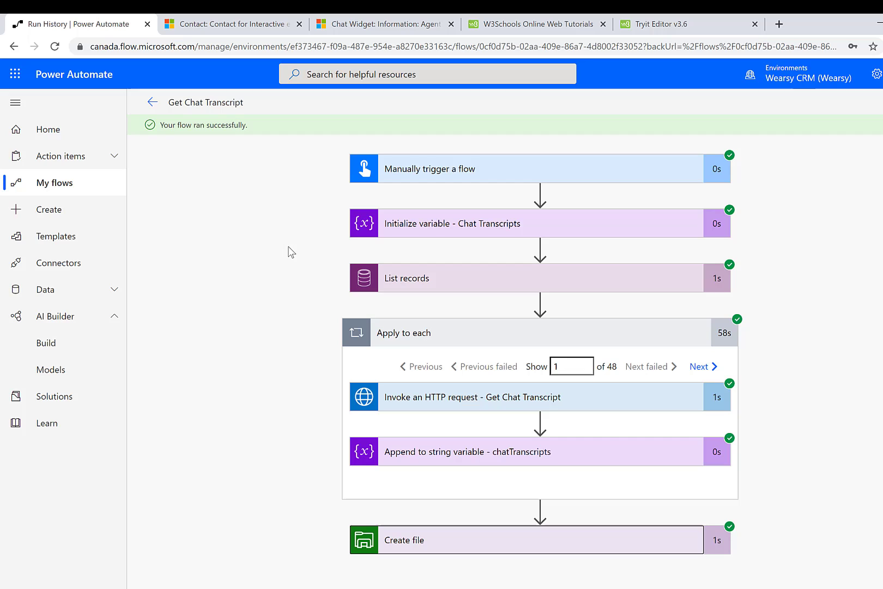
# Refresh the oc-transcript-archive share in Azure and select the newly created JSON file
pyautogui.click(696, 24)
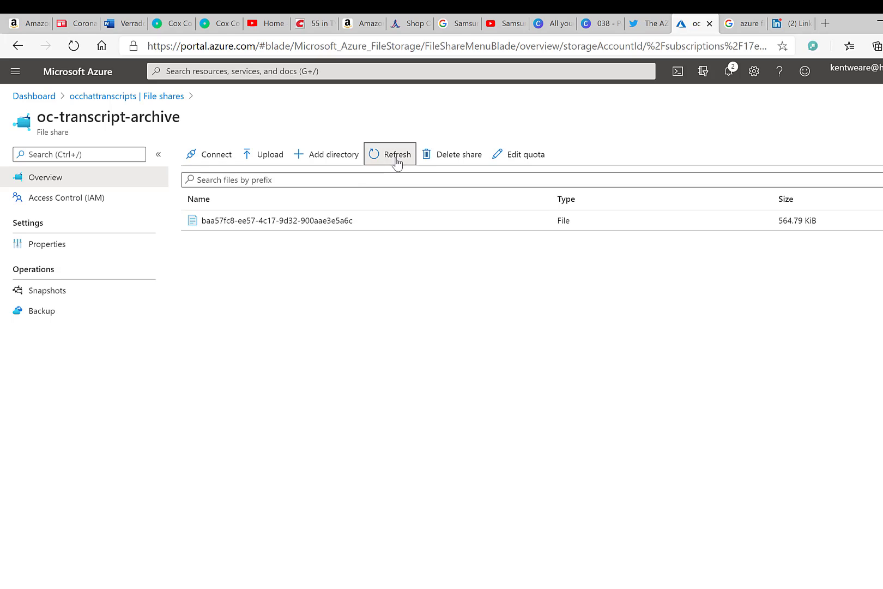
pyautogui.click(389, 153)
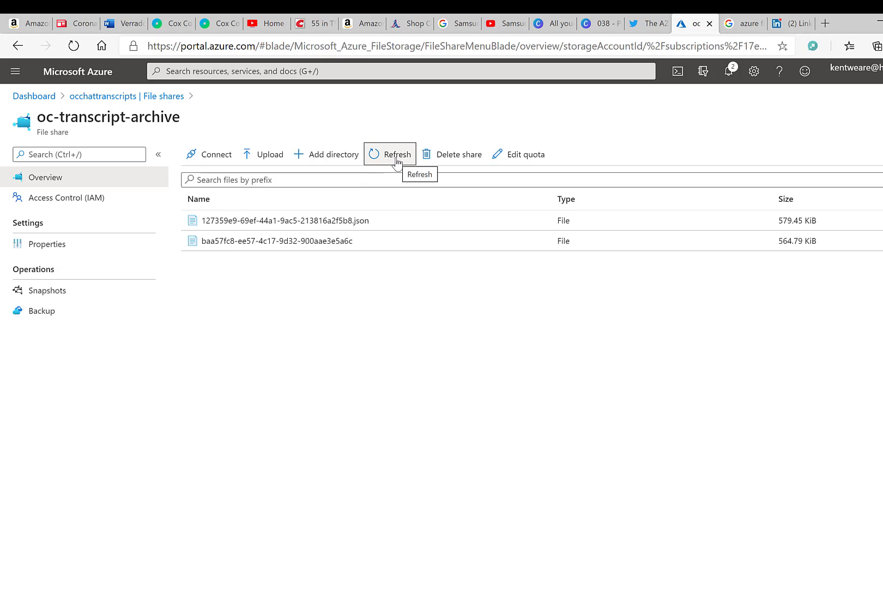
pyautogui.moveTo(281, 220)
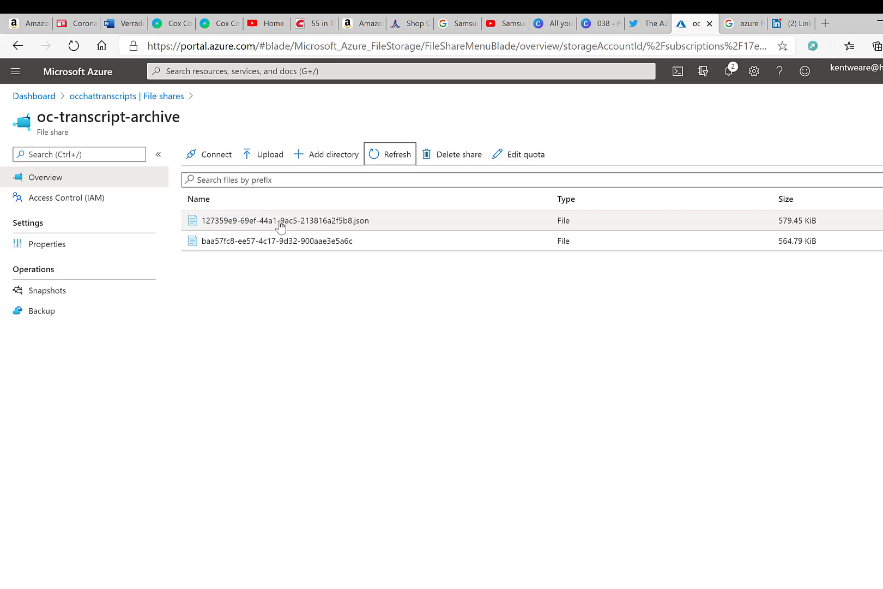
pyautogui.click(283, 220)
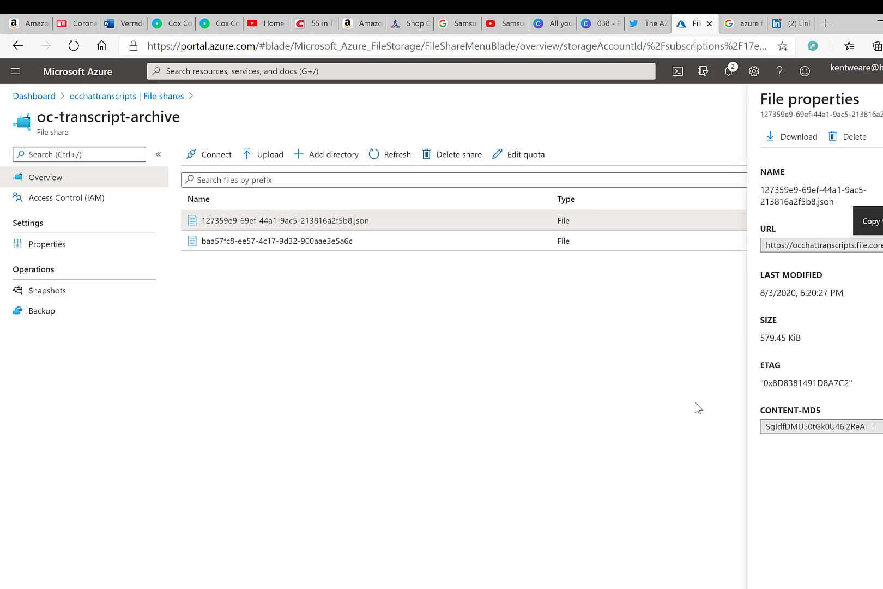
# Download the new JSON transcript file and open it from the browser's download bar
pyautogui.click(796, 136)
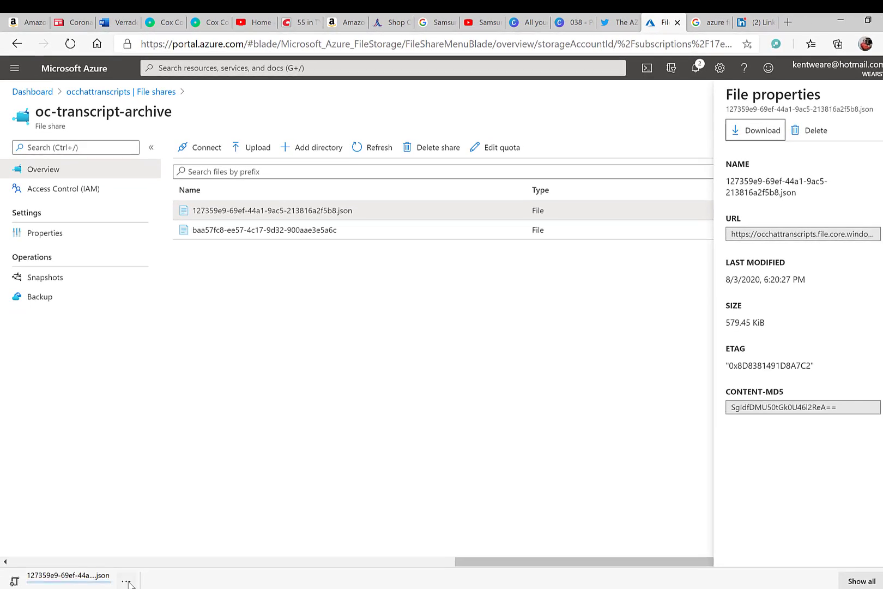
pyautogui.click(124, 573)
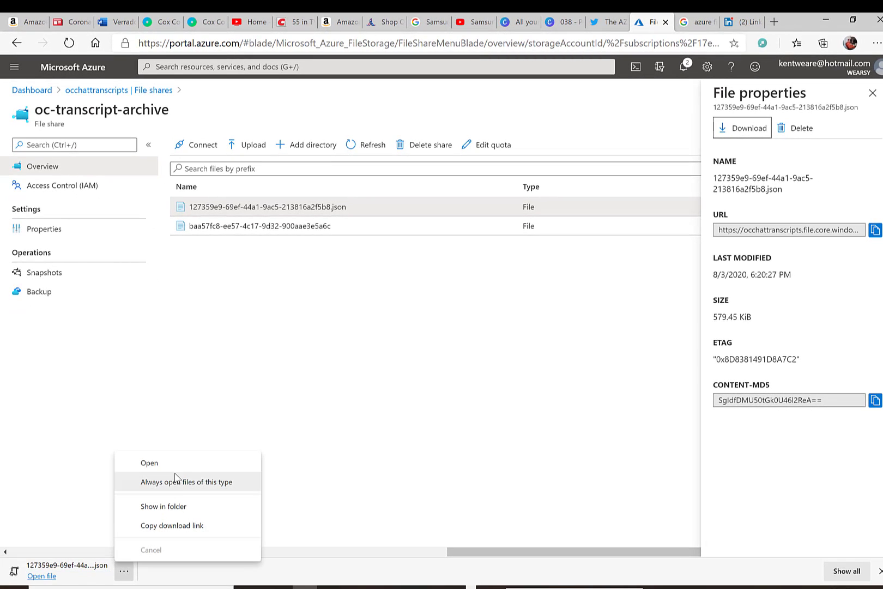
pyautogui.click(149, 462)
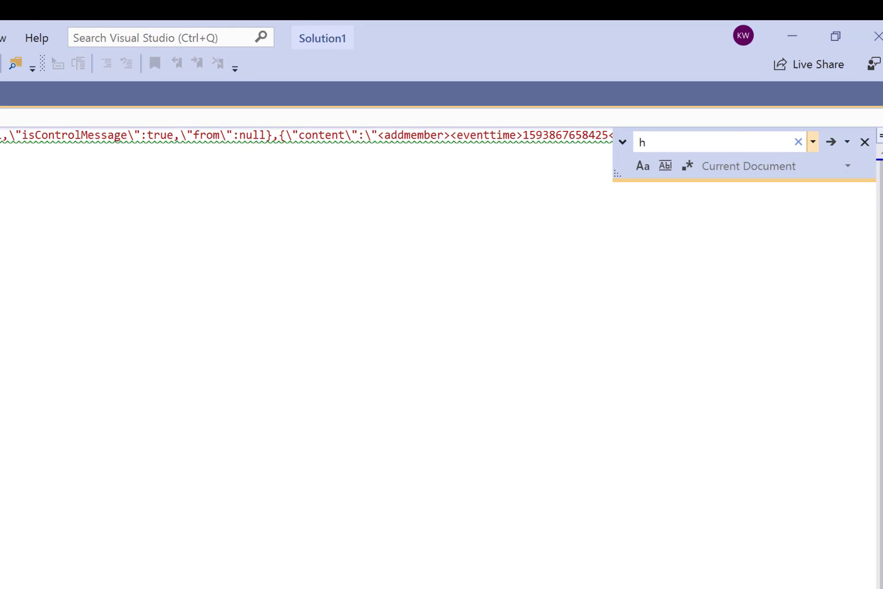
# Search the transcript JSON for 'holiday' to find the holiday hours message
pyautogui.write('oliday')
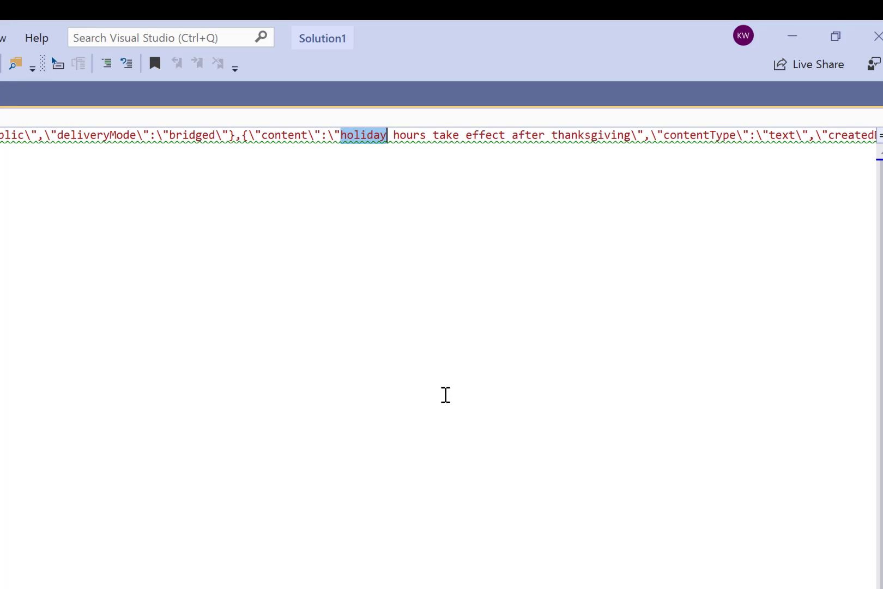
pyautogui.moveTo(377, 288)
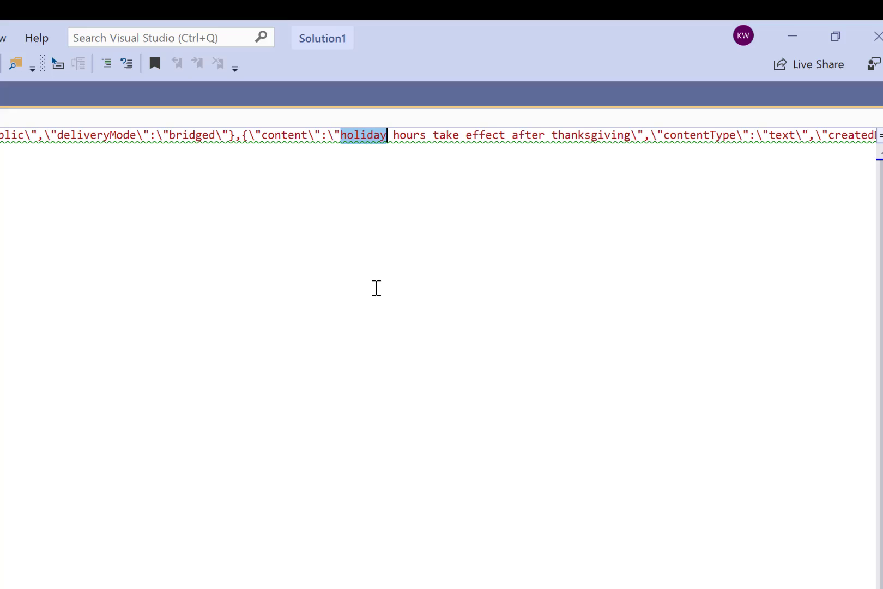
pyautogui.moveTo(318, 180)
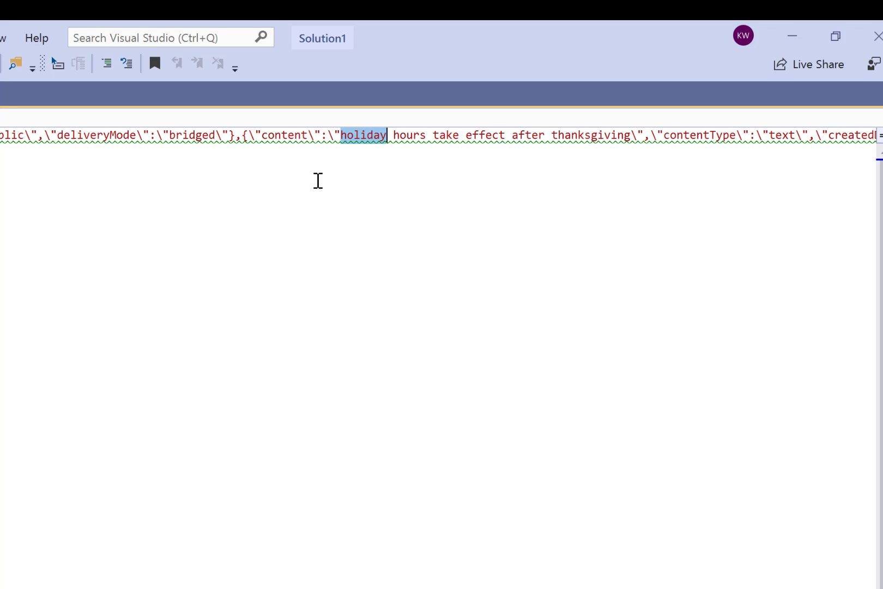